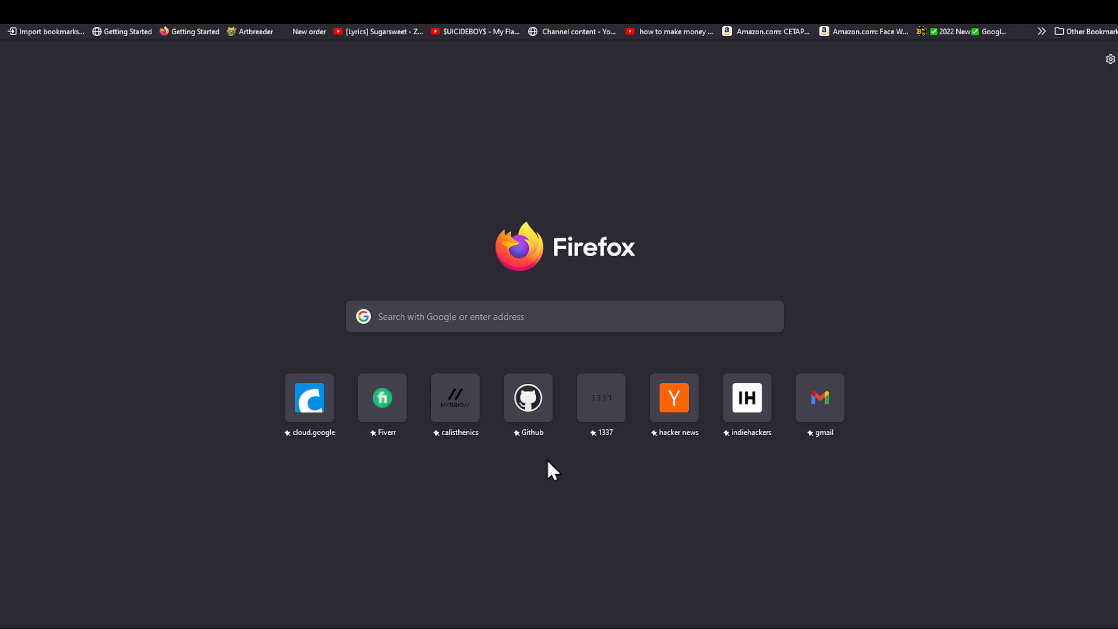
Step: Search the web for 'upwork' from the Firefox address bar
type("upwo")
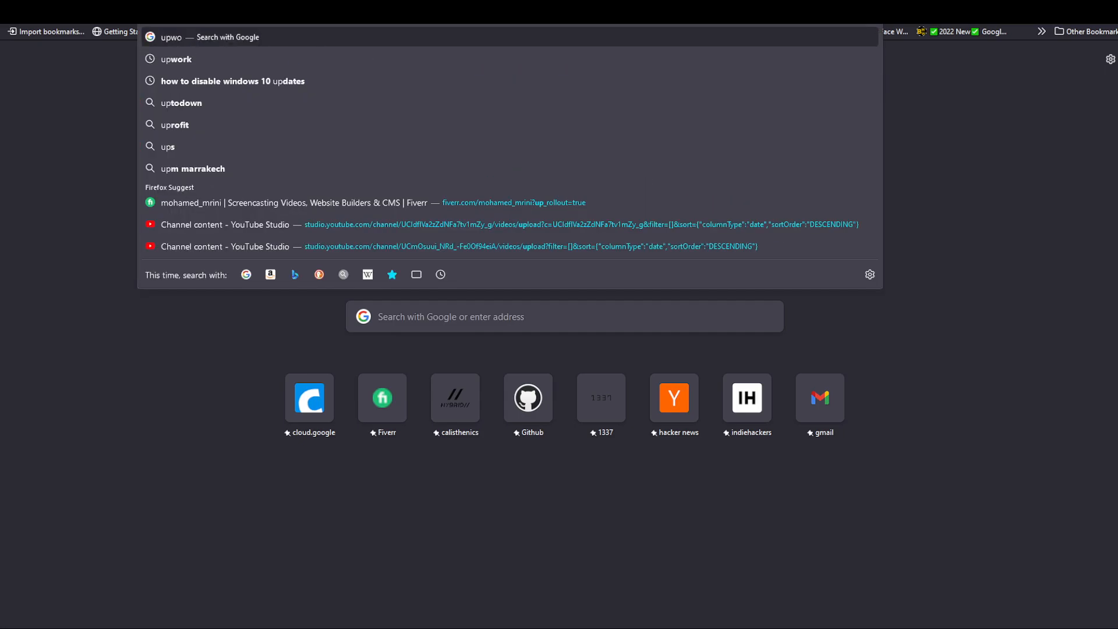
left_click(176, 59)
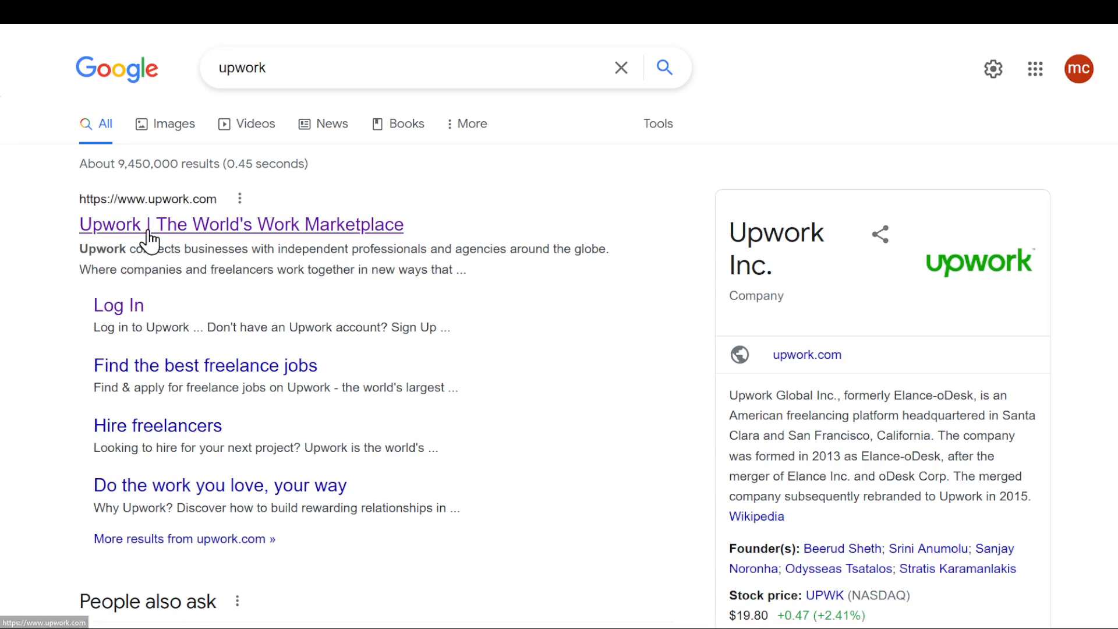
Step: Go to Upwork's site, dismiss the Google sign-in prompt and start creating an account
left_click(240, 223)
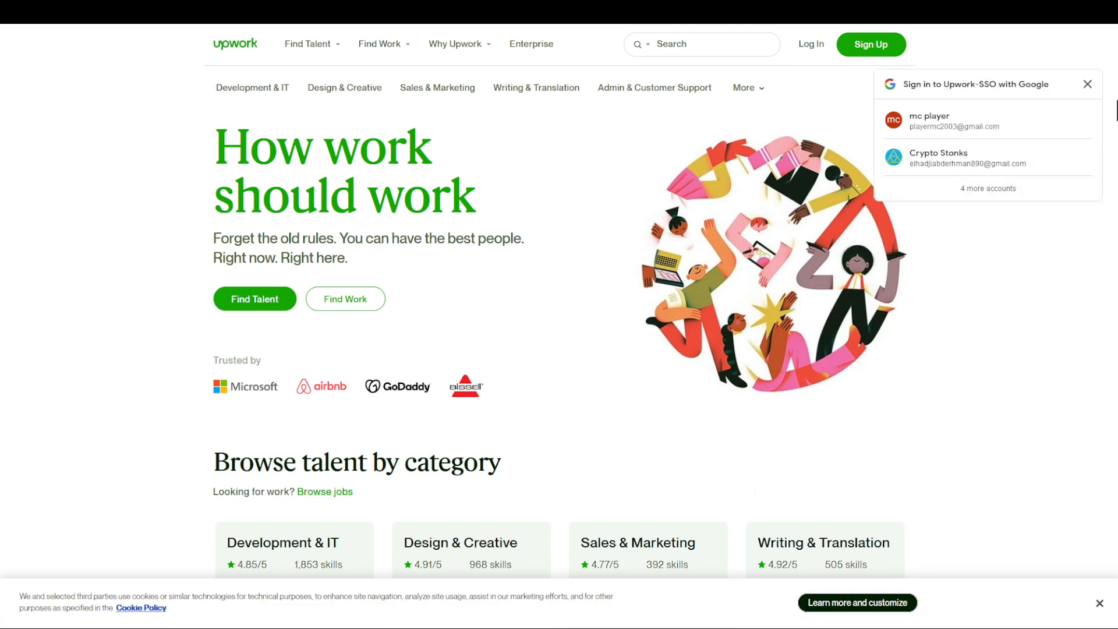
left_click(1086, 83)
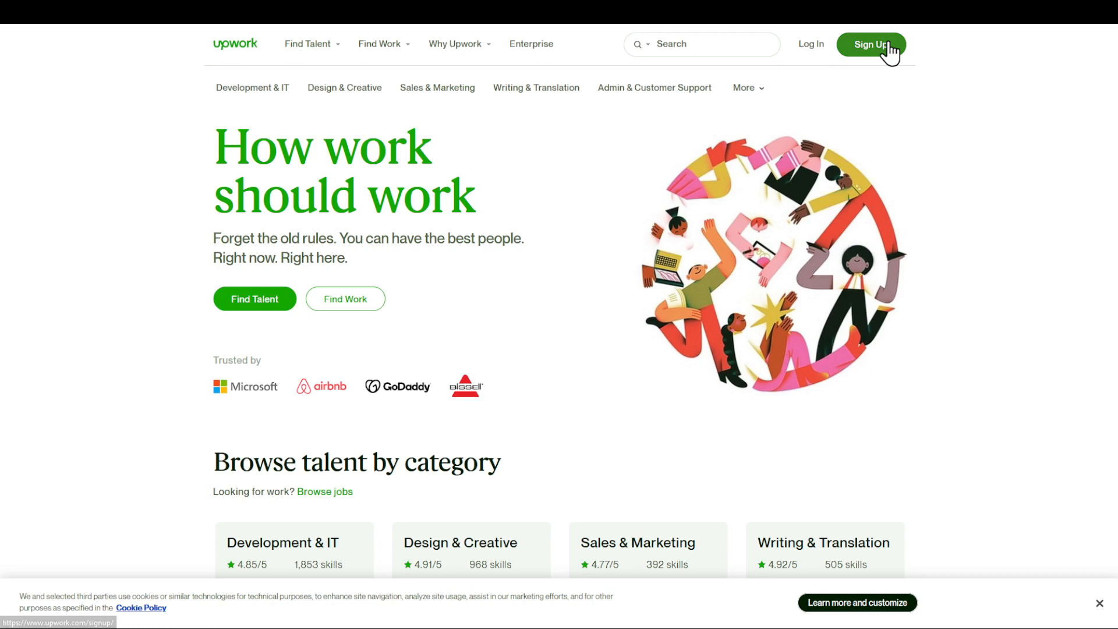
left_click(870, 44)
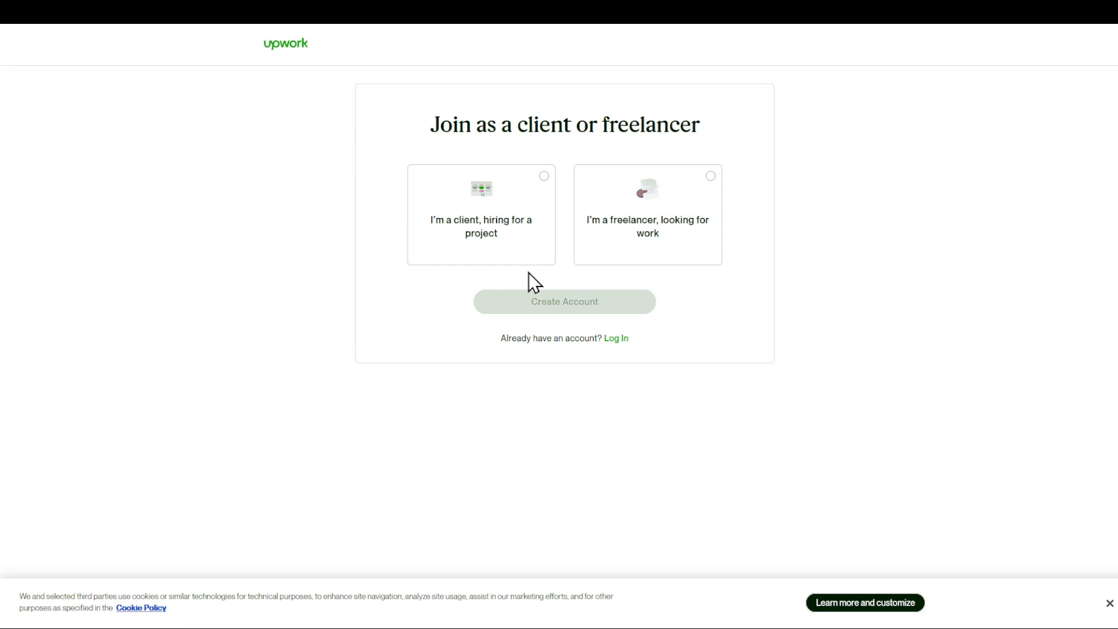
mouse_move(577, 283)
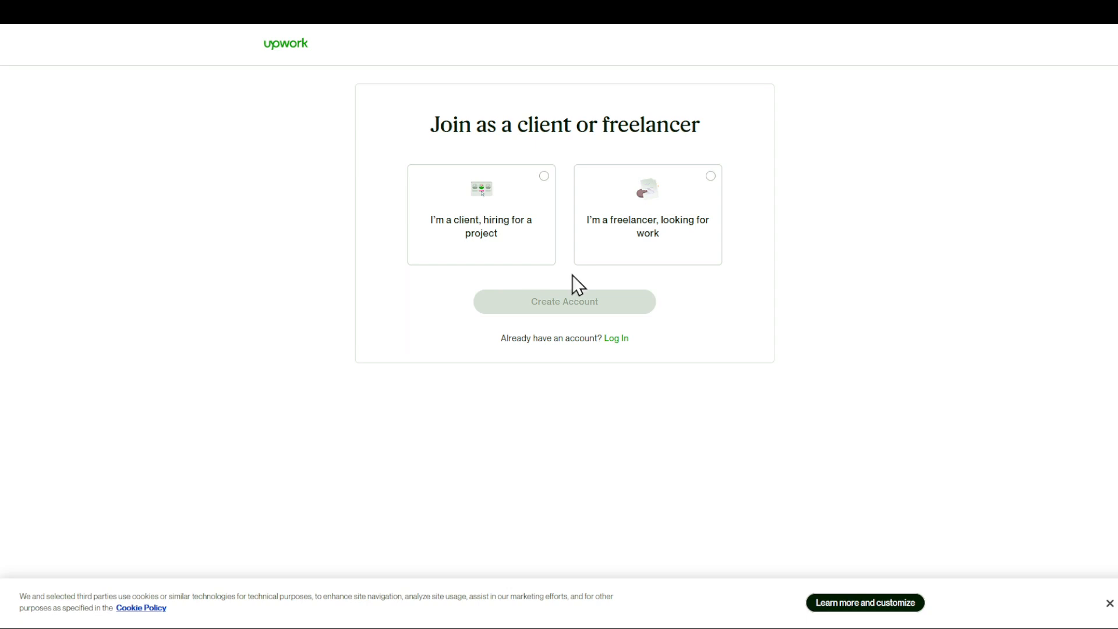
mouse_move(638, 258)
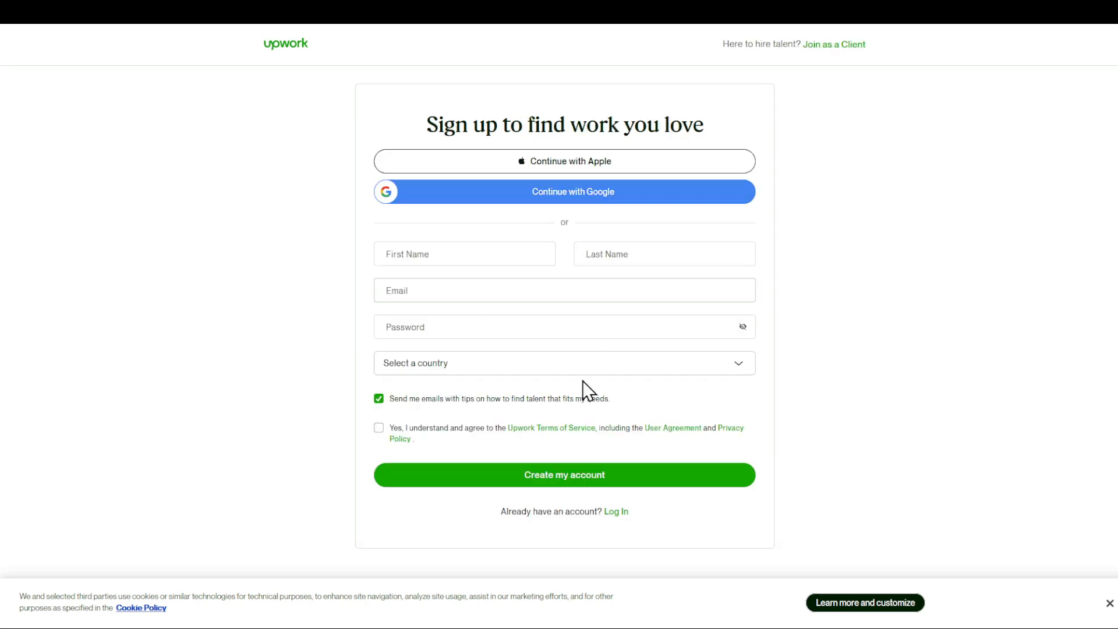
left_click(464, 253)
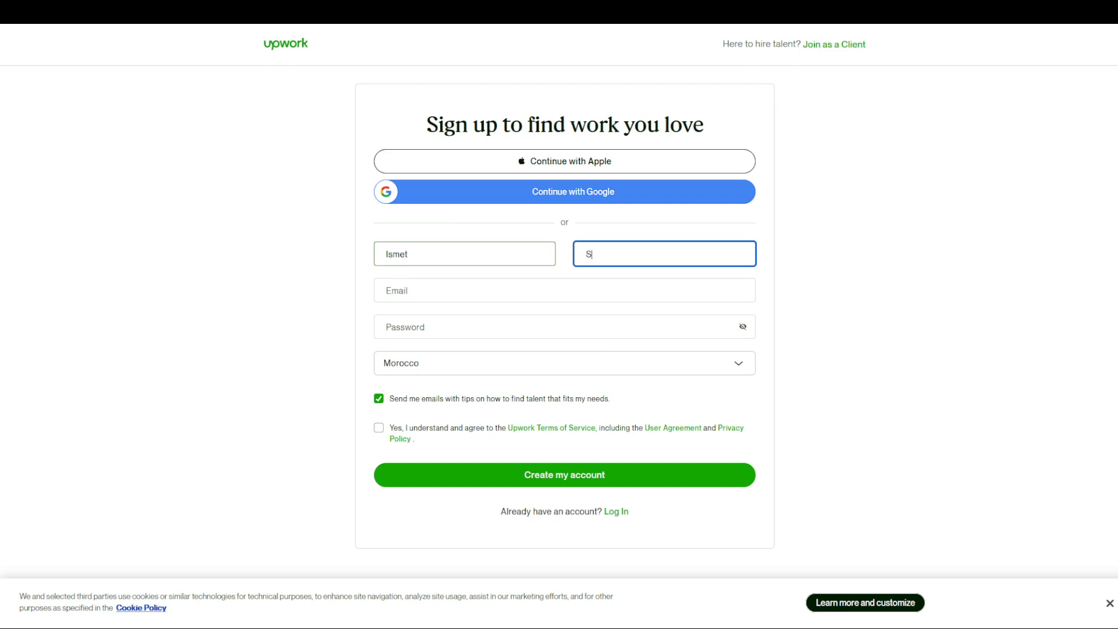
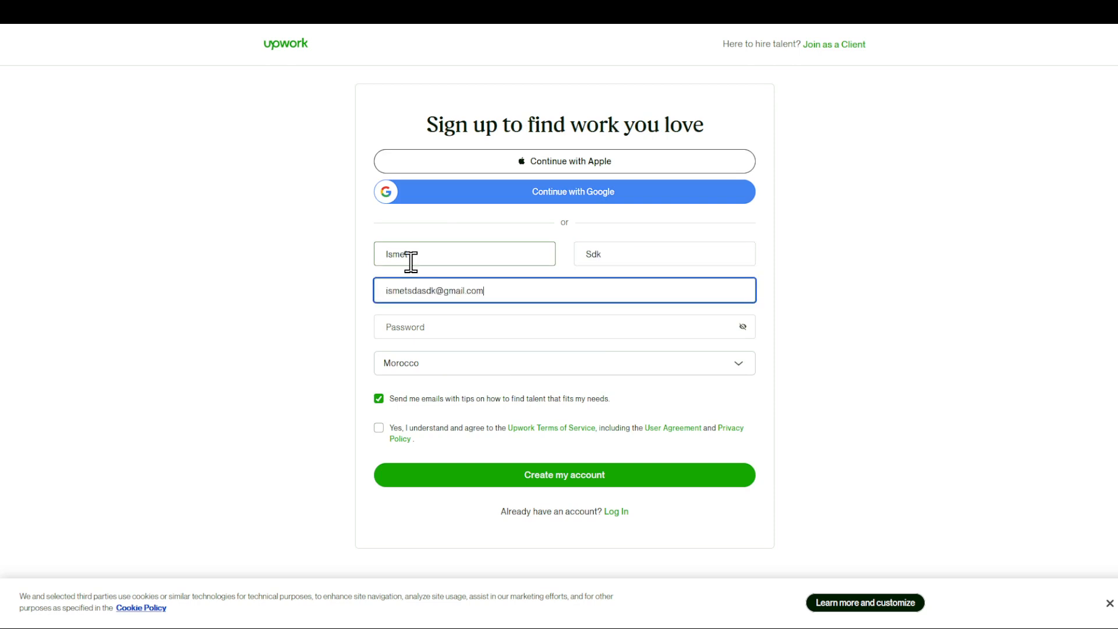
mouse_move(460, 392)
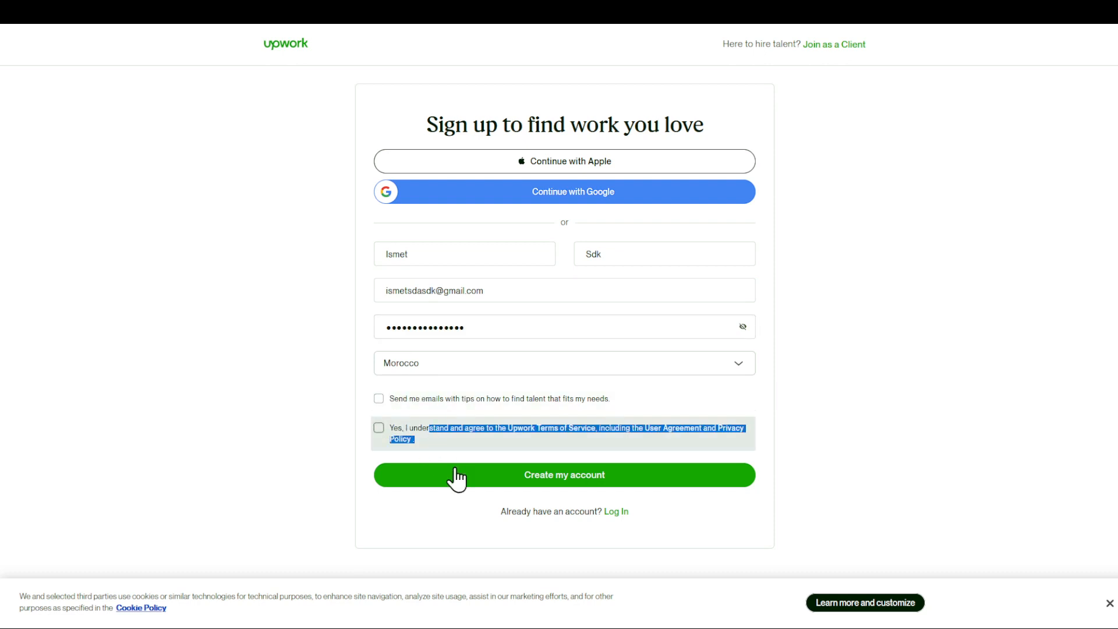
left_click(379, 427)
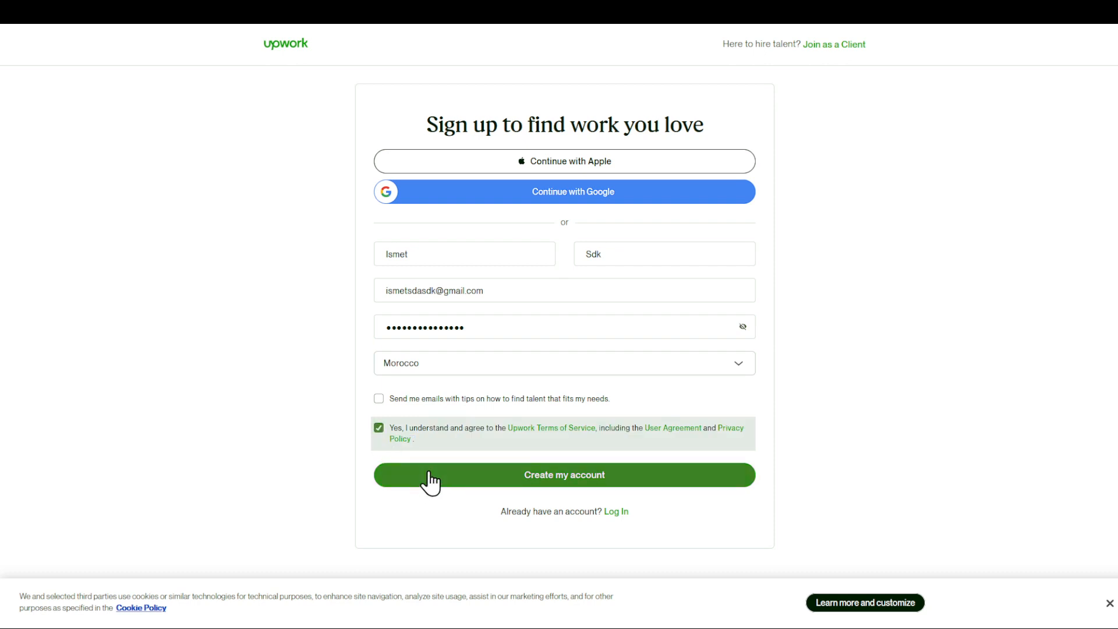
left_click(563, 474)
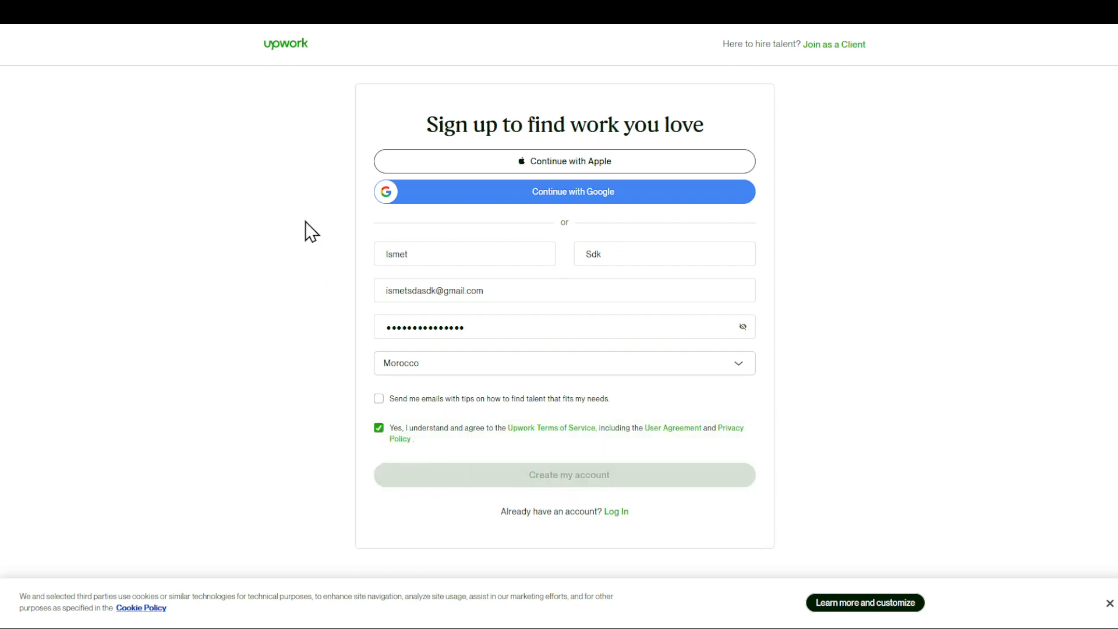
left_click(563, 474)
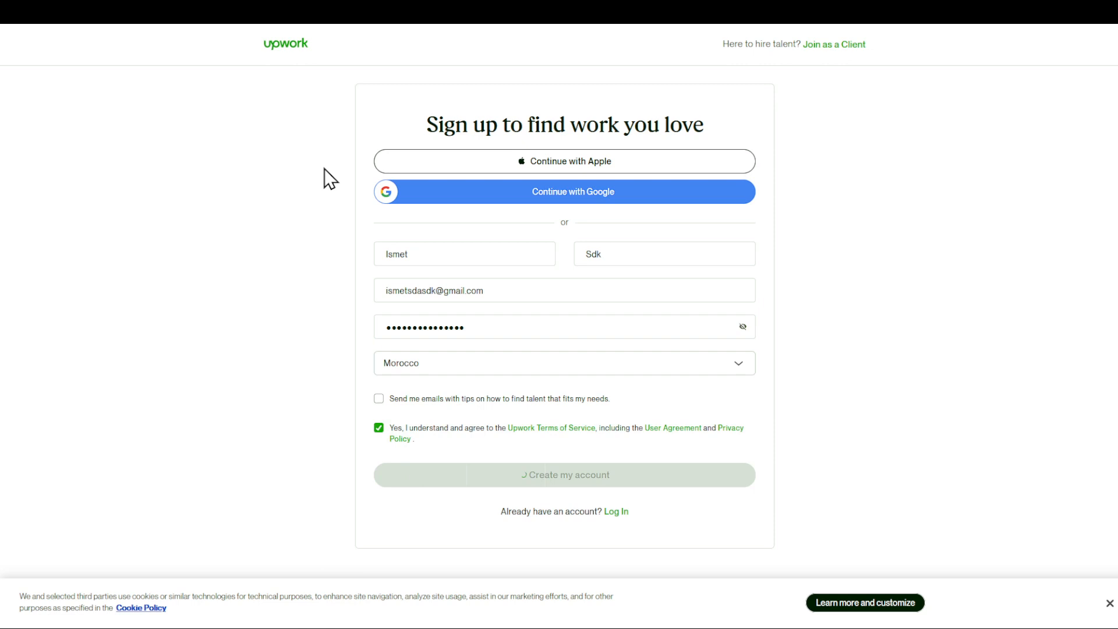
left_click(564, 474)
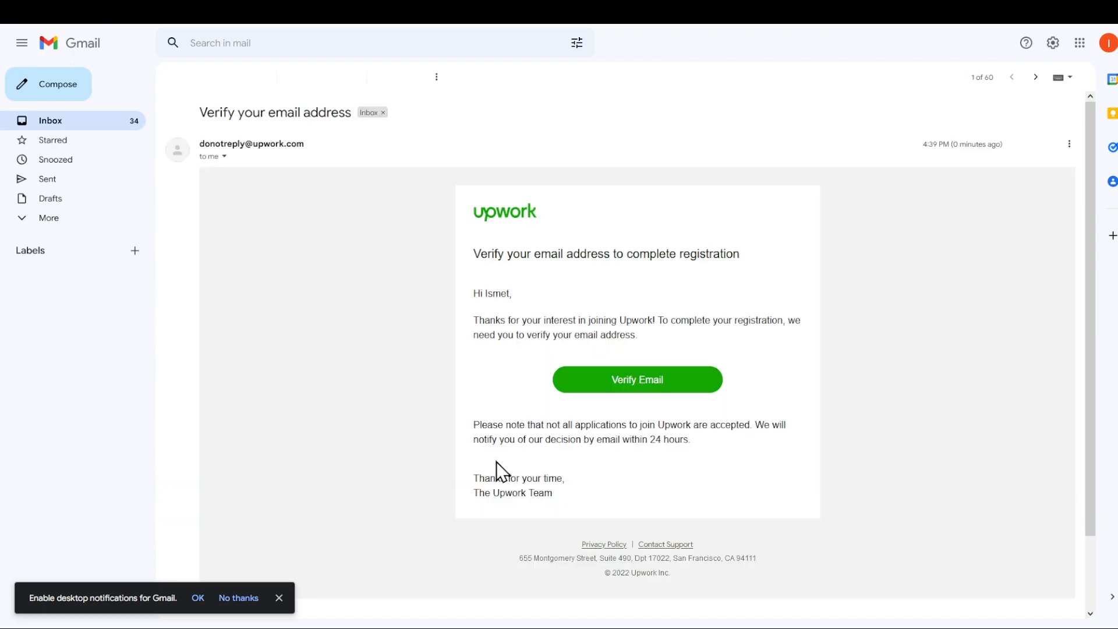
Step: Confirm the account's email via the Verify Email button in Upwork's message
left_click(636, 379)
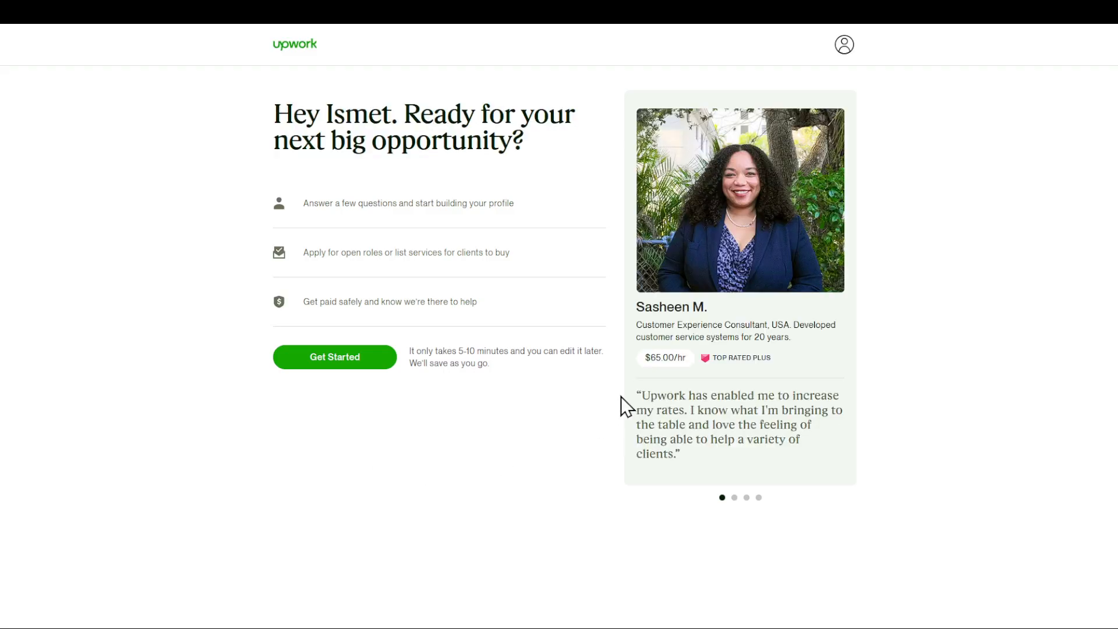
mouse_move(701, 429)
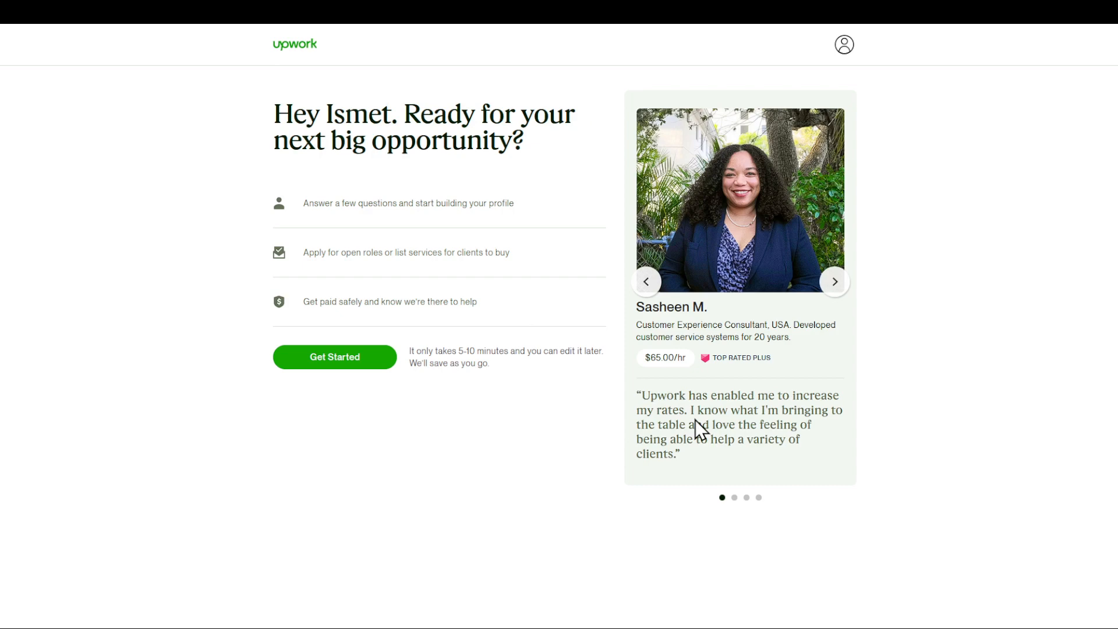
mouse_move(762, 425)
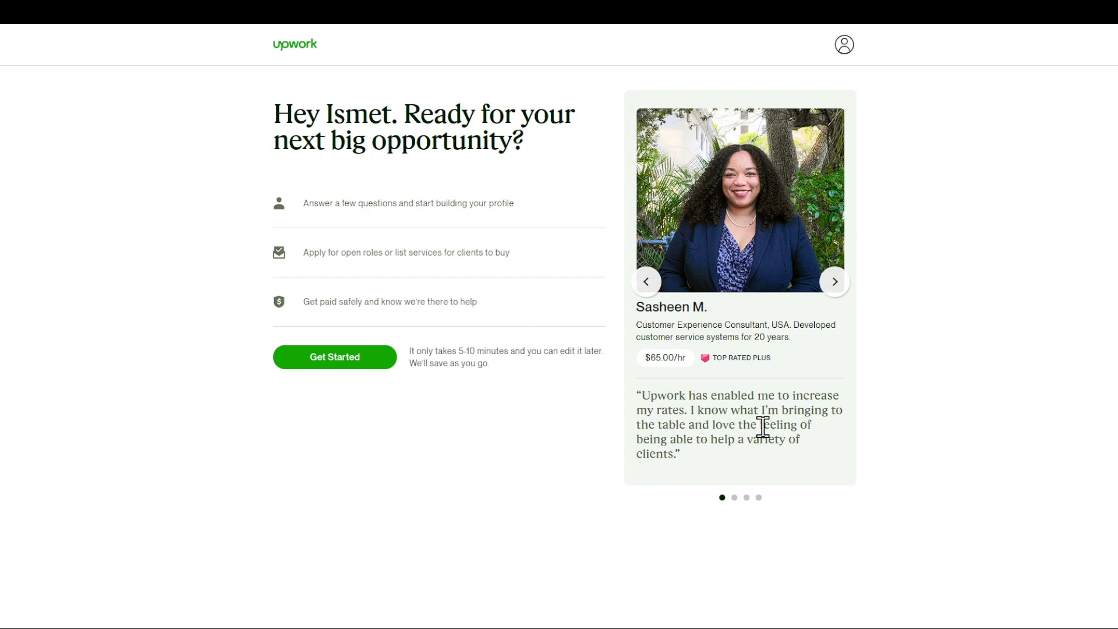
mouse_move(383, 235)
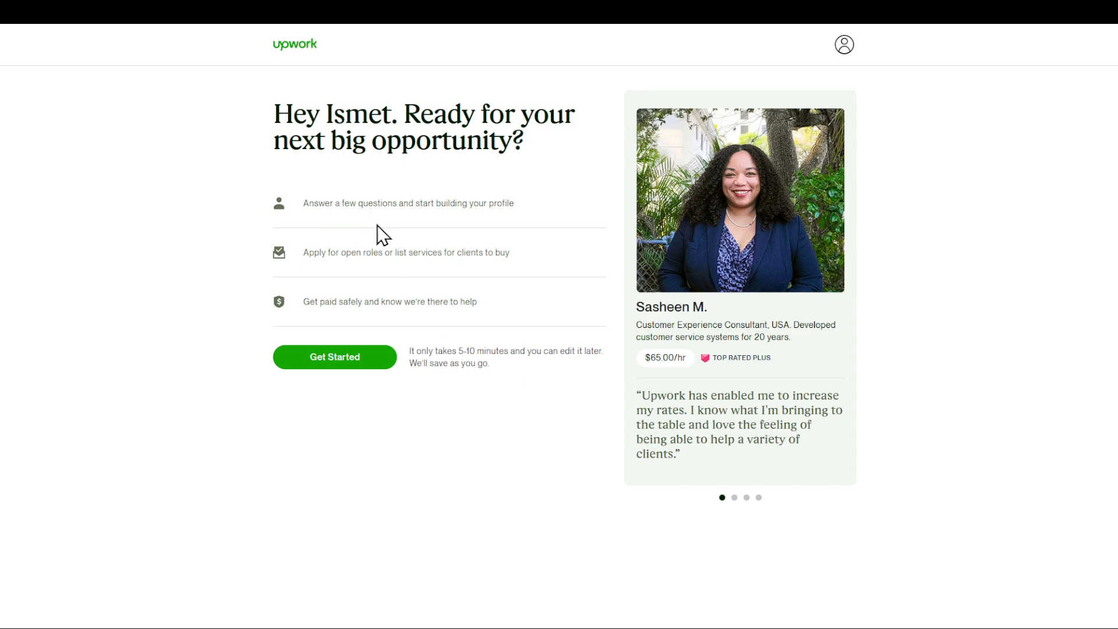
mouse_move(389, 234)
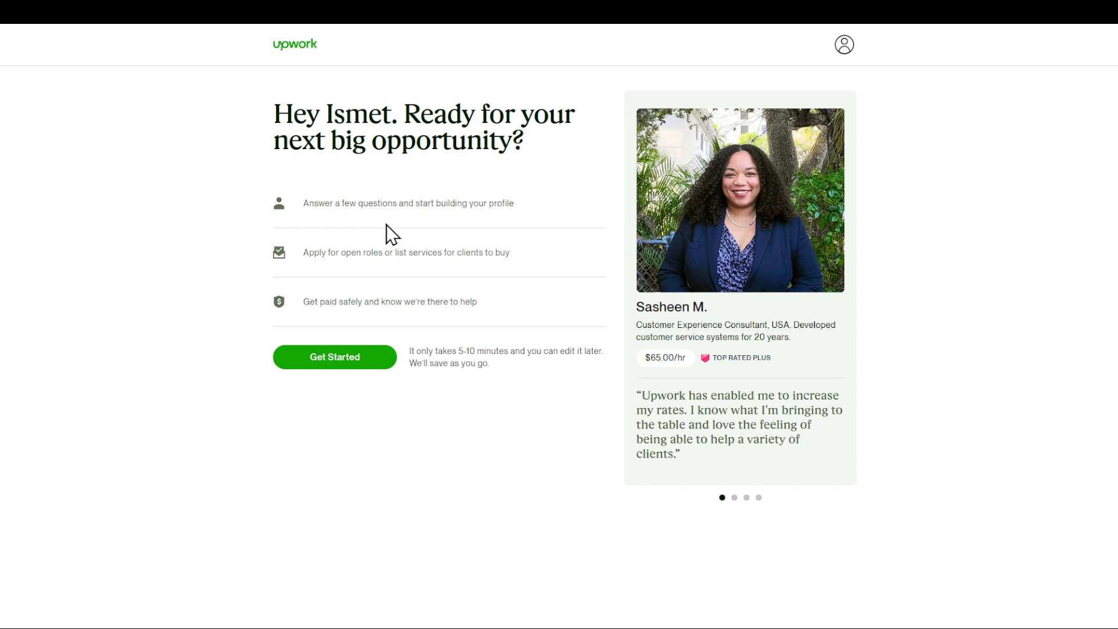
mouse_move(392, 241)
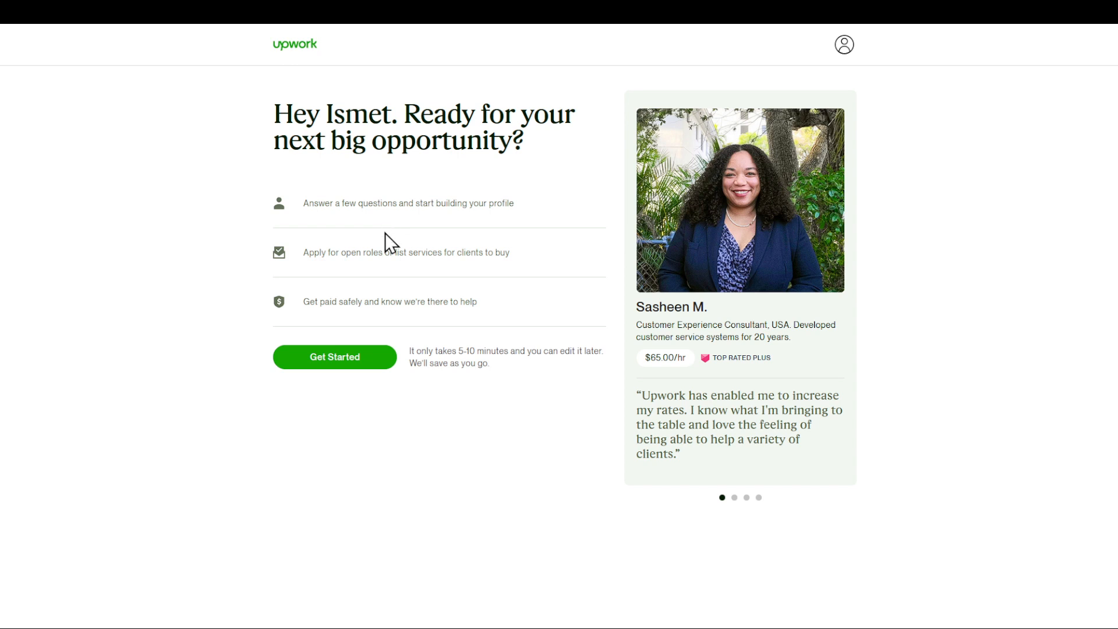
mouse_move(311, 367)
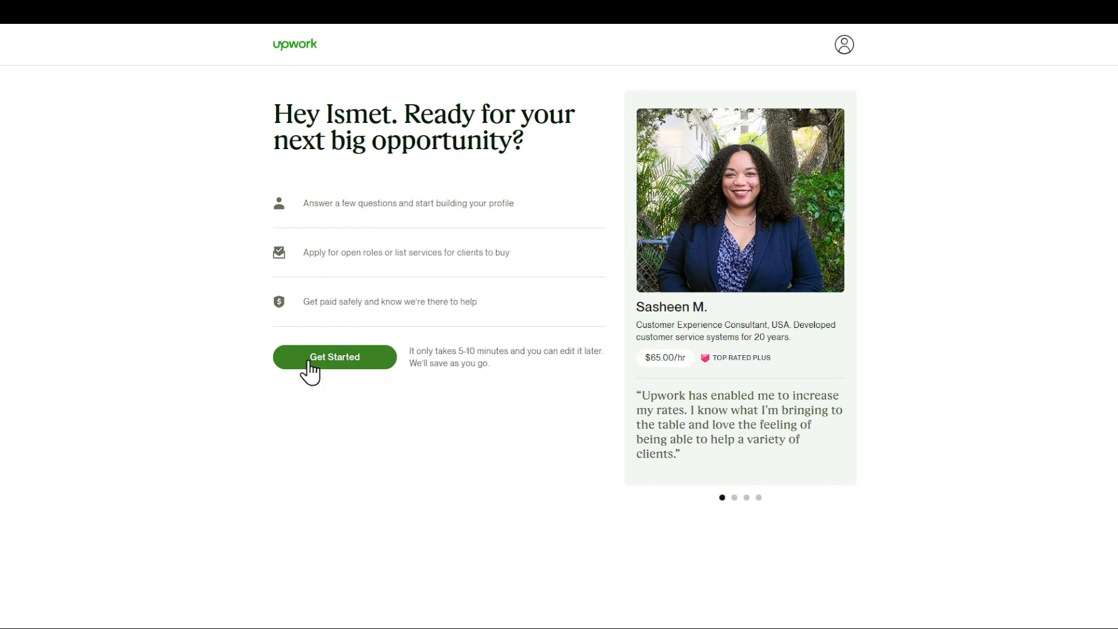
Step: Start the profile setup questions from the welcome page
left_click(334, 356)
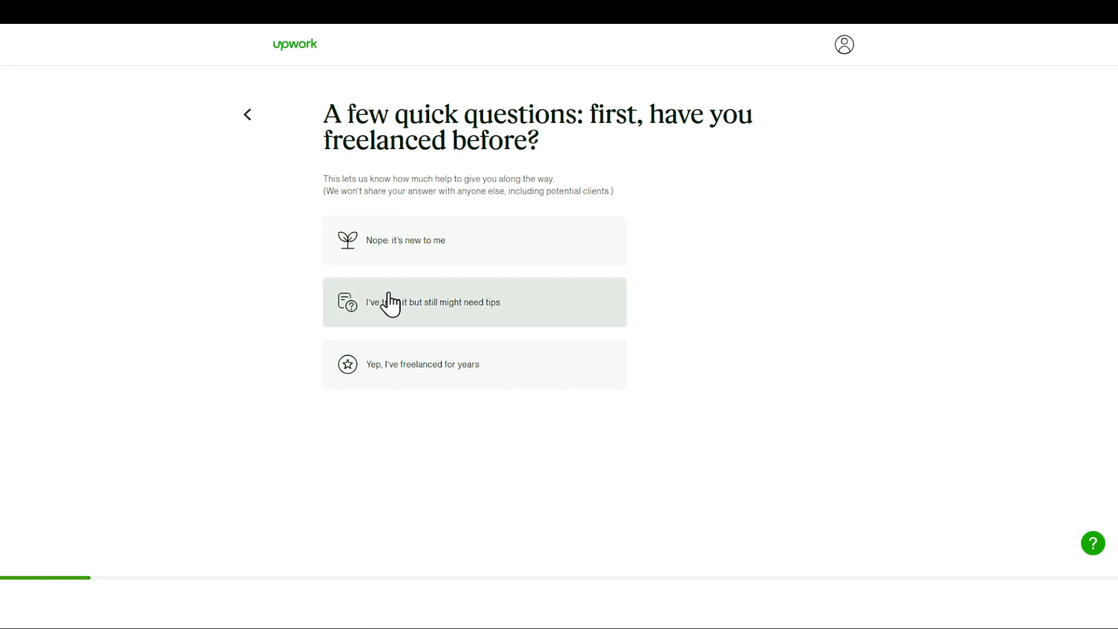
mouse_move(410, 364)
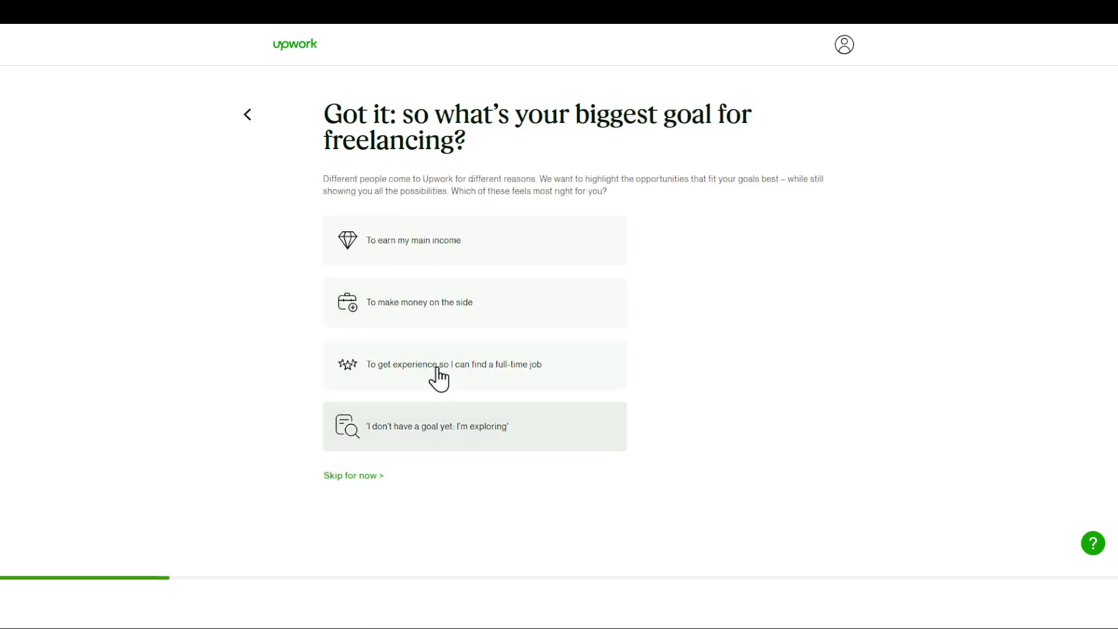
mouse_move(474, 255)
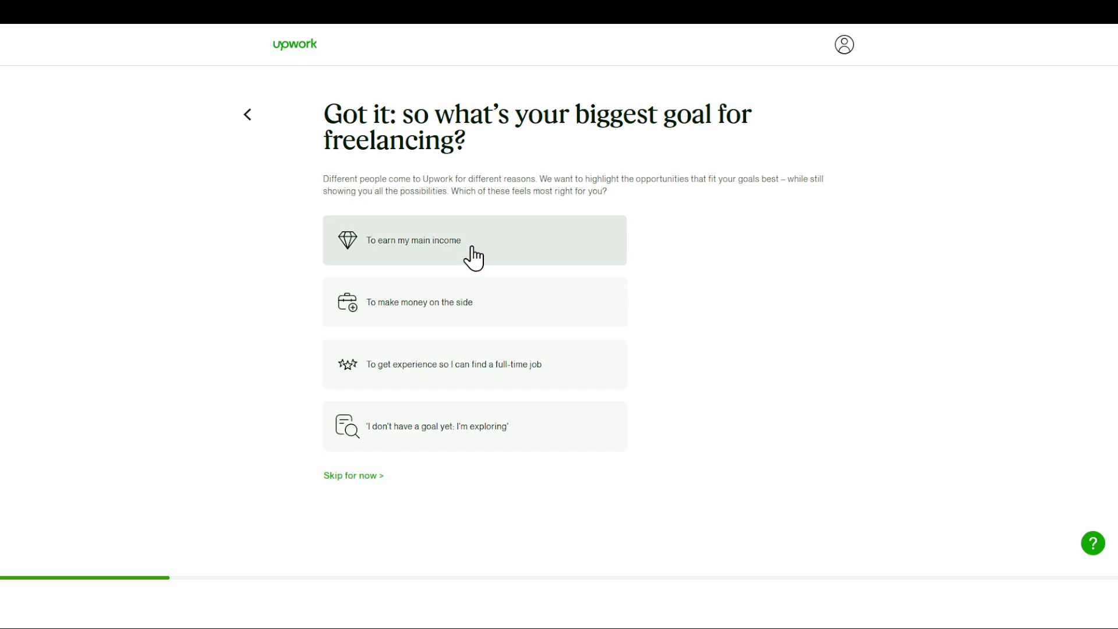
Step: Pick the package-up-work option as the work style and continue to profile creation
left_click(474, 301)
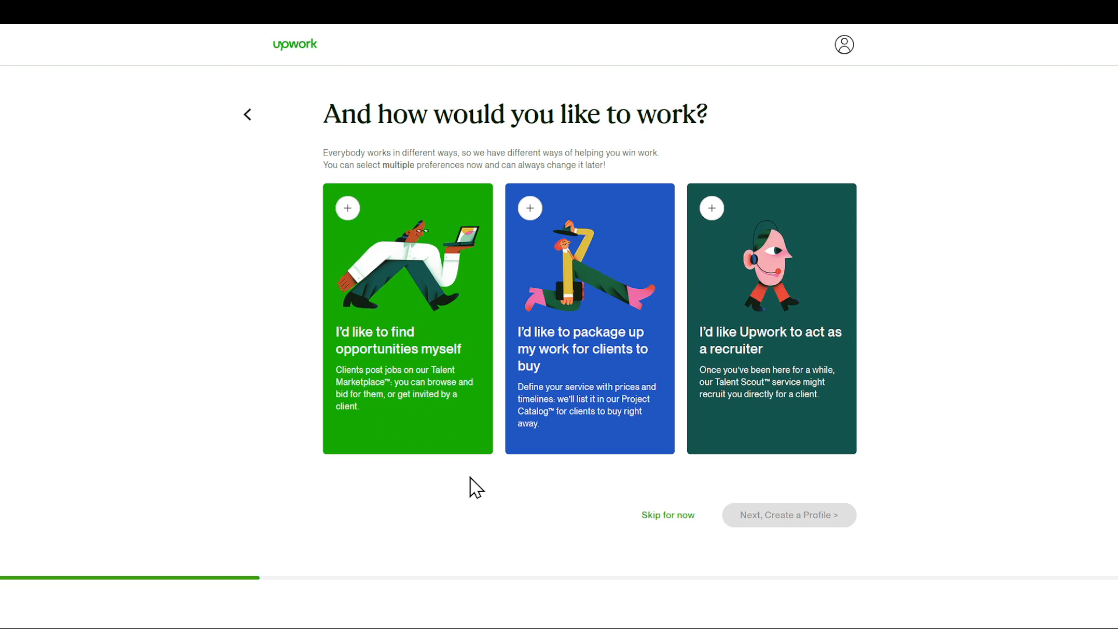
mouse_move(615, 417)
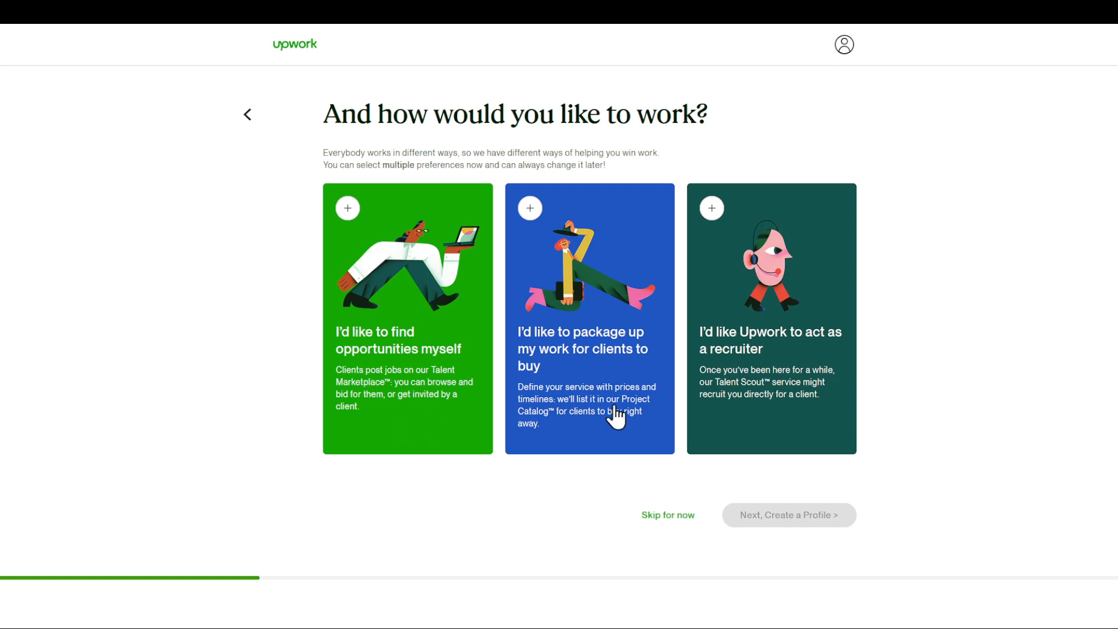
mouse_move(782, 368)
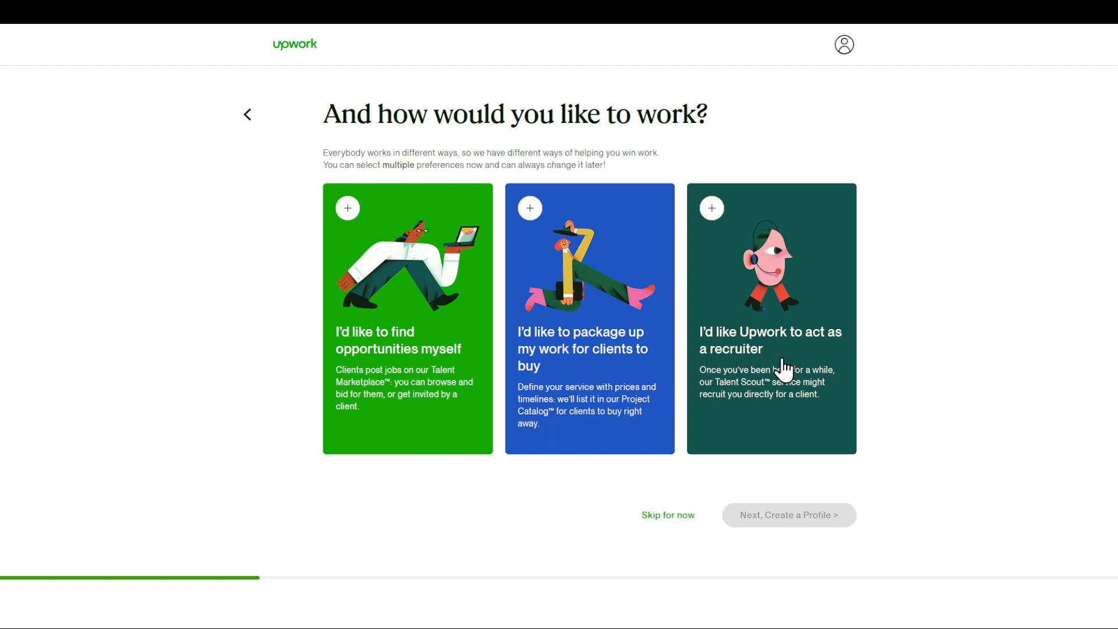
mouse_move(769, 372)
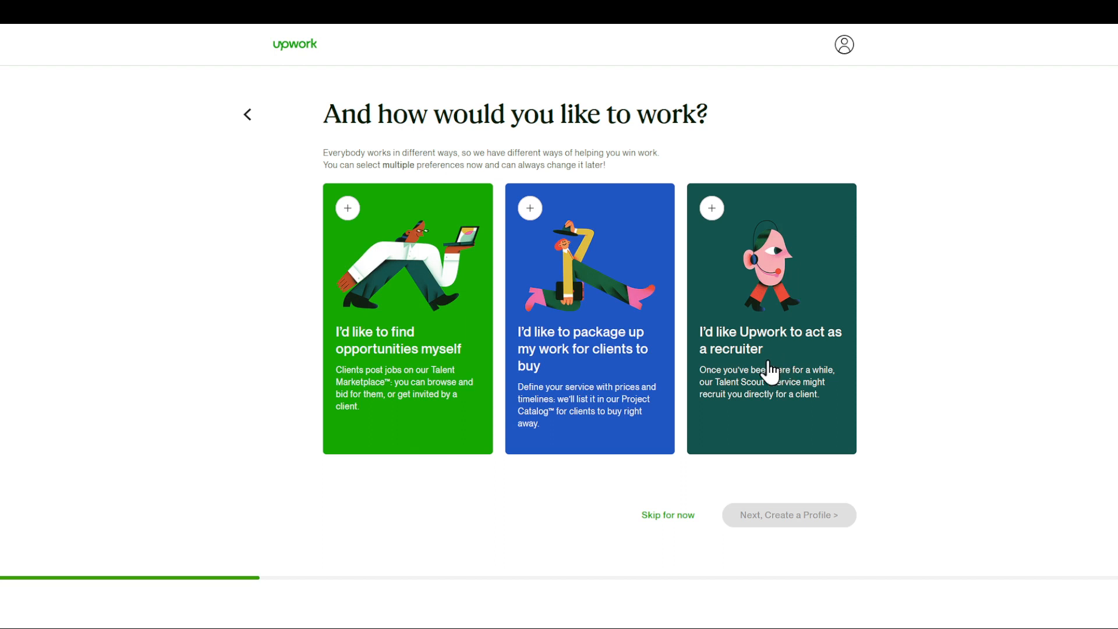
mouse_move(630, 394)
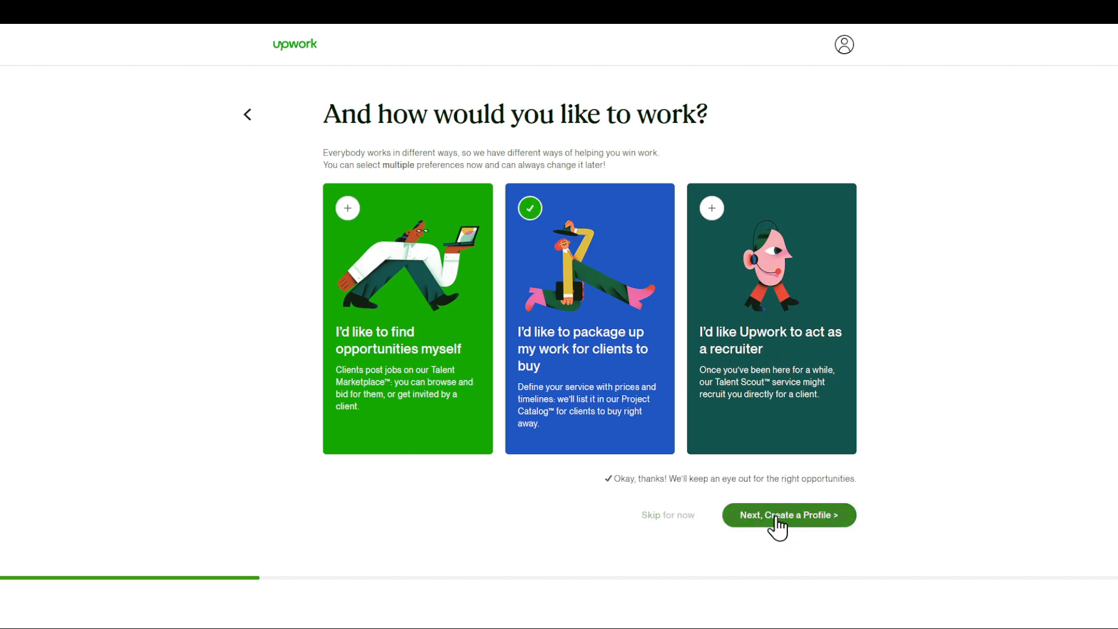
left_click(787, 514)
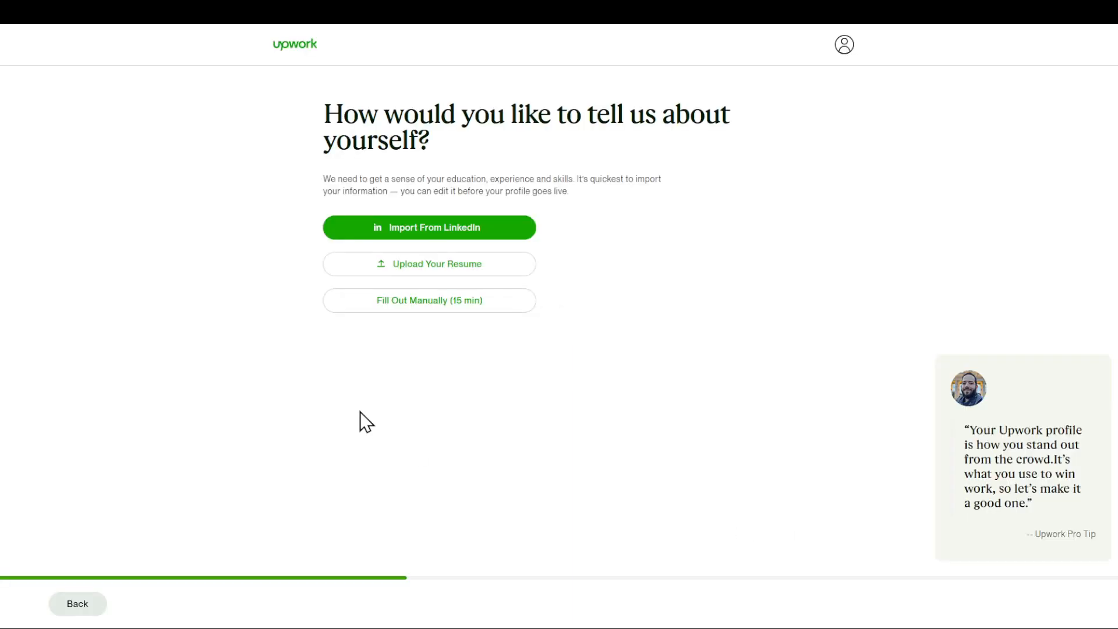
mouse_move(278, 394)
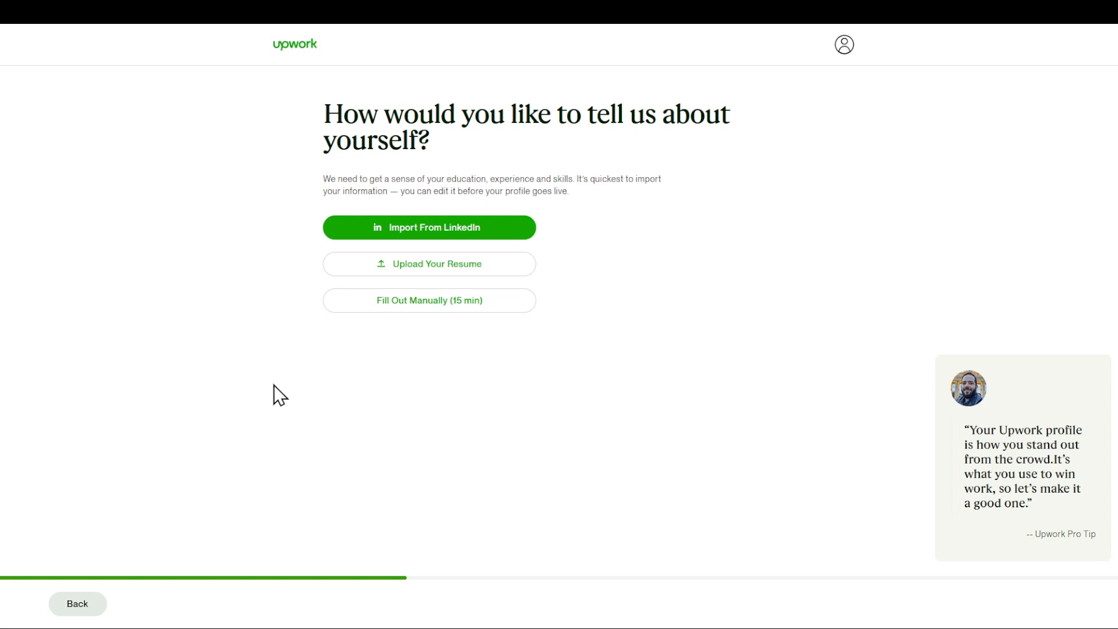
Step: Choose manual profile entry with 'Screencasting' as the professional title
left_click(429, 300)
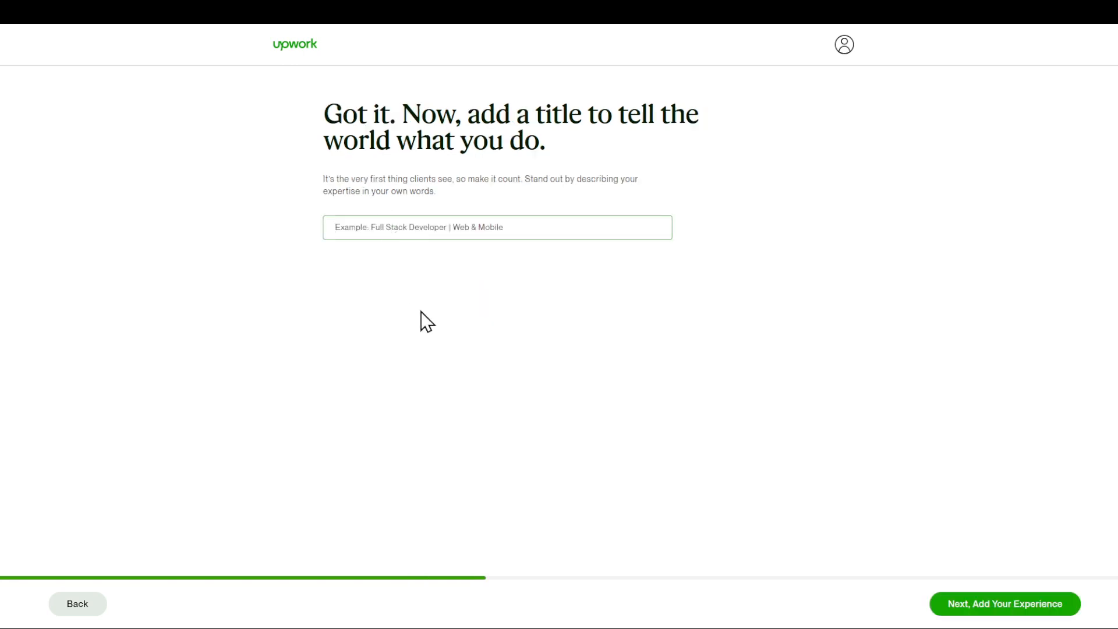
type("Scree")
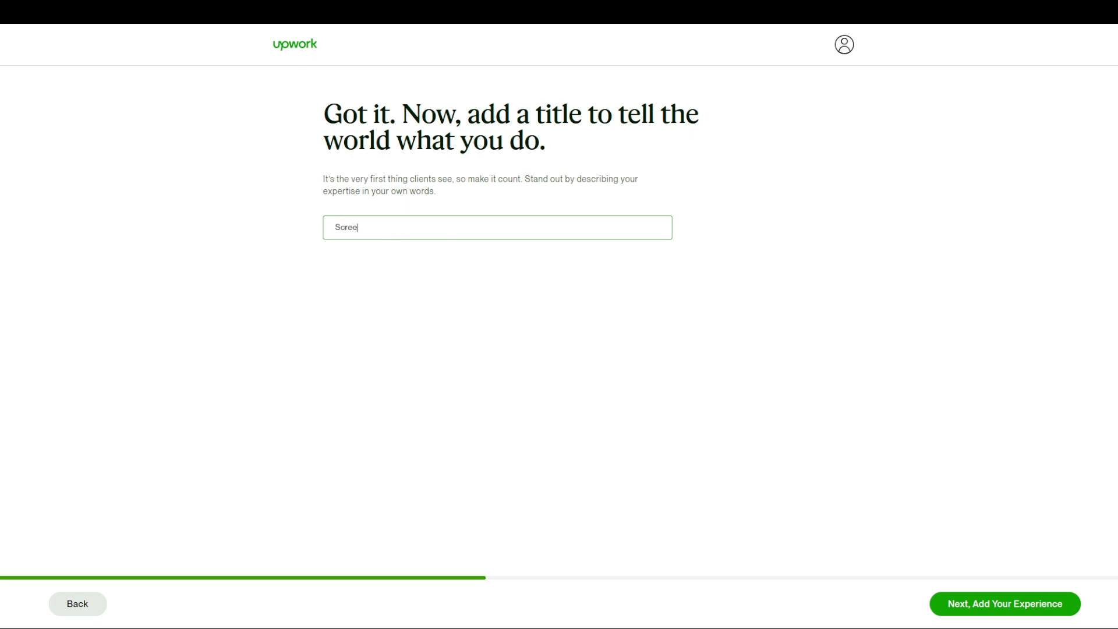
type("ncasting")
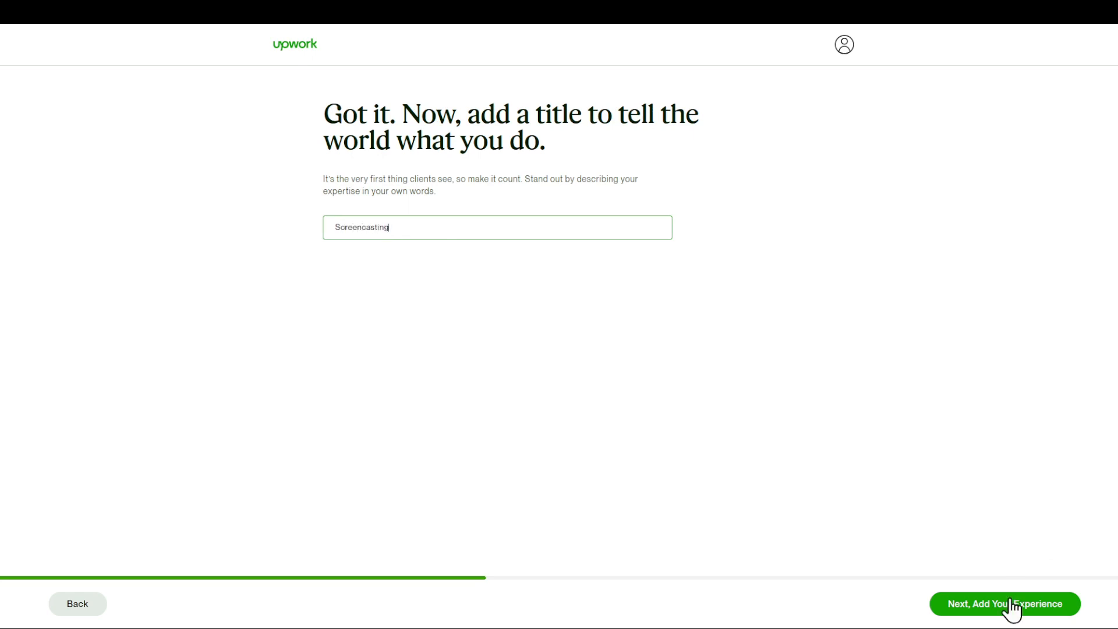
left_click(1003, 603)
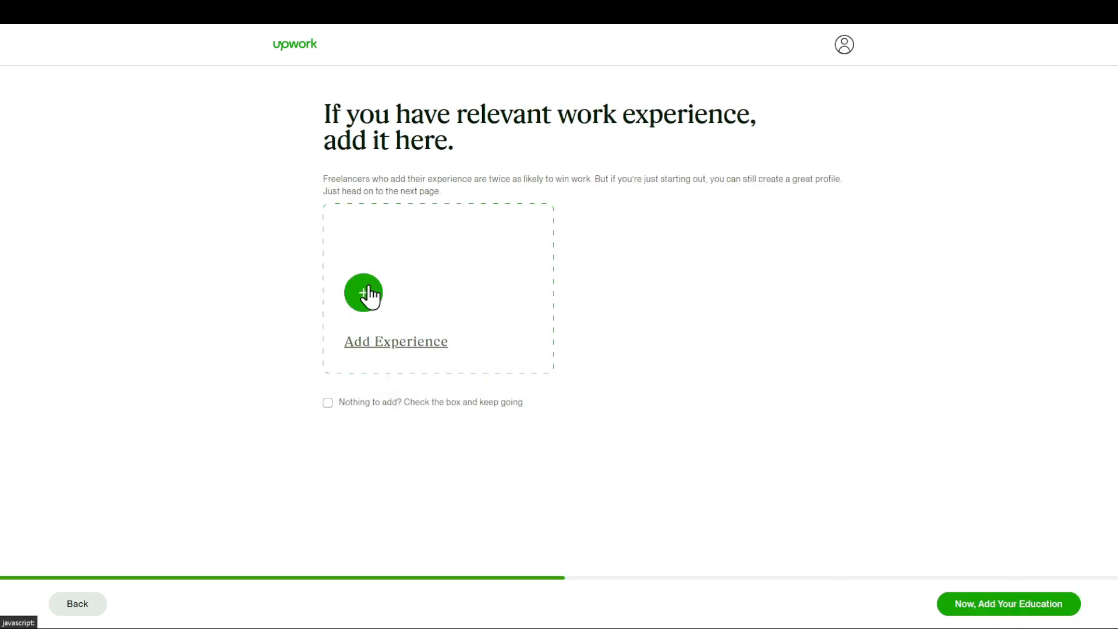
Step: Start a work experience entry for Software Engineer at Microsoft
left_click(1006, 603)
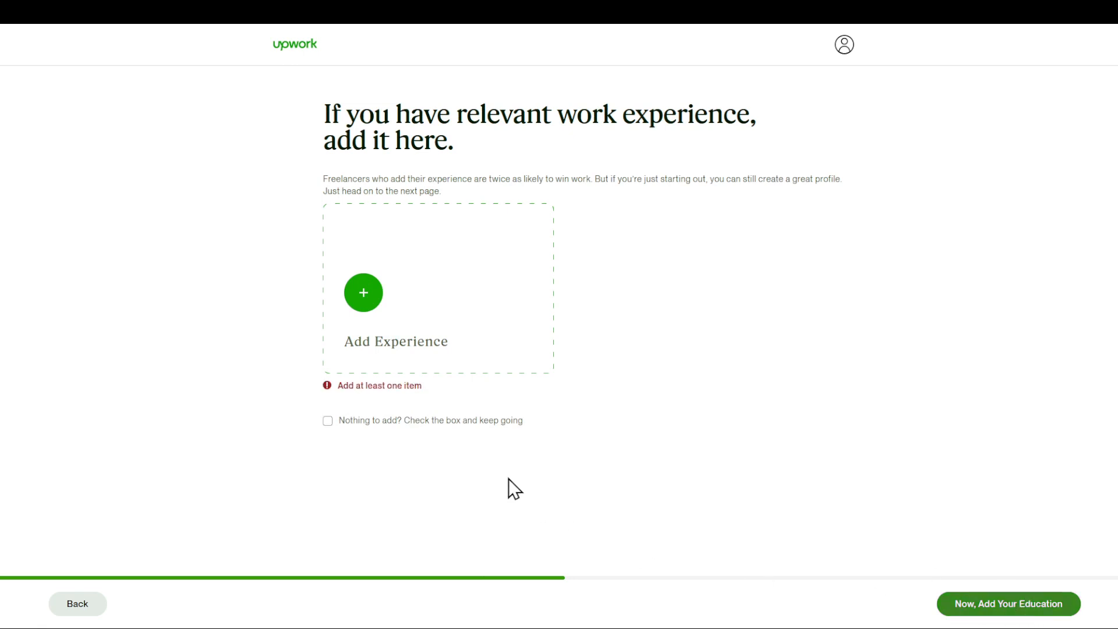
left_click(362, 292)
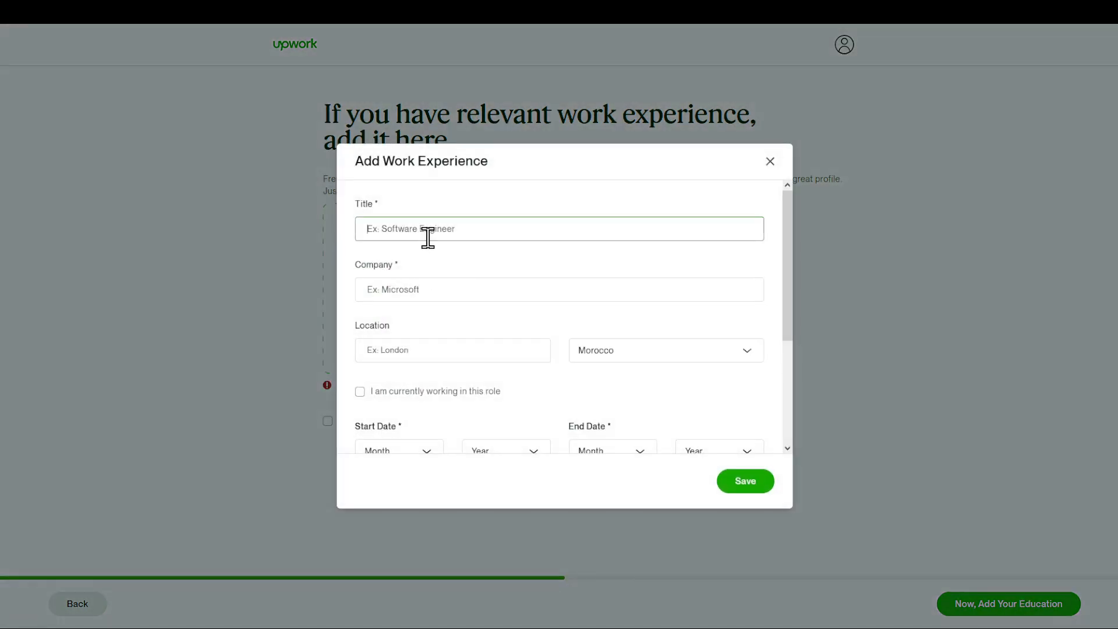
type("Software")
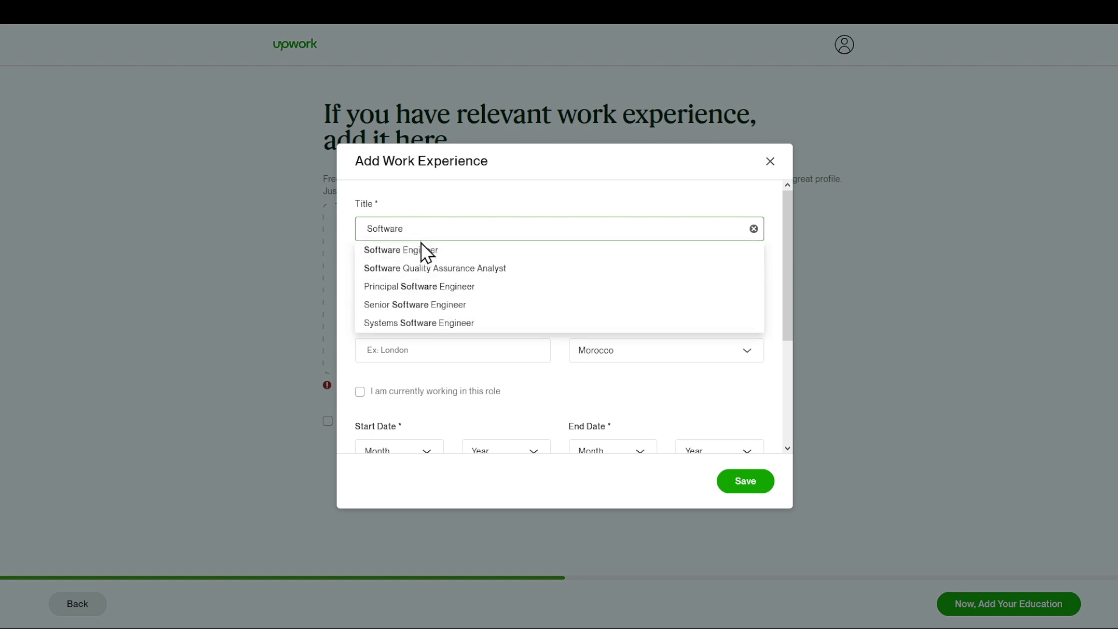
left_click(400, 250)
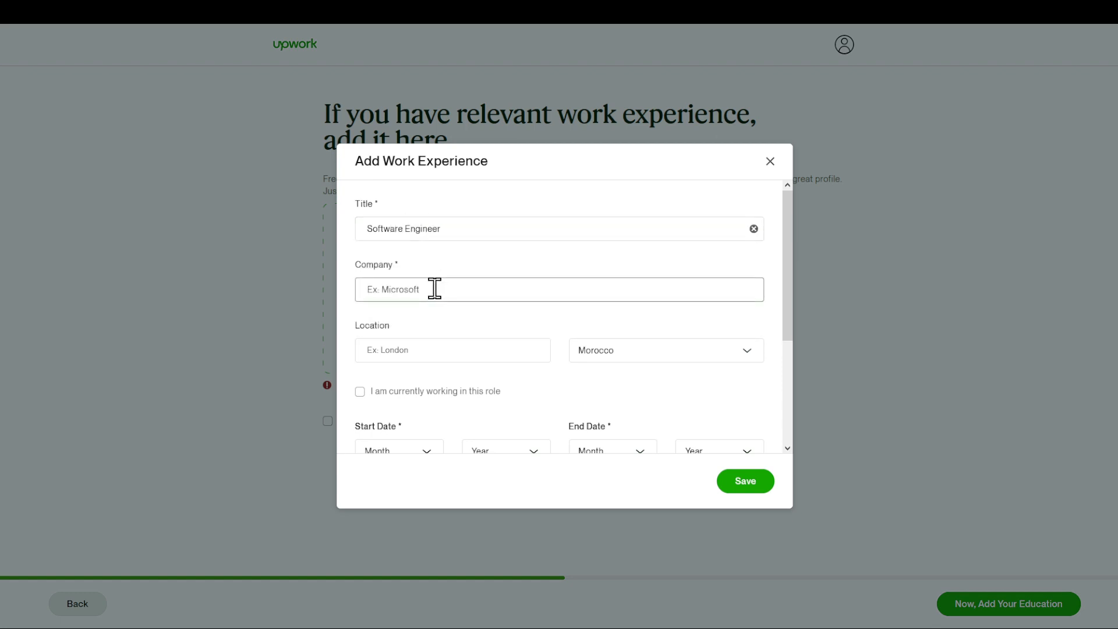
type("Micrso")
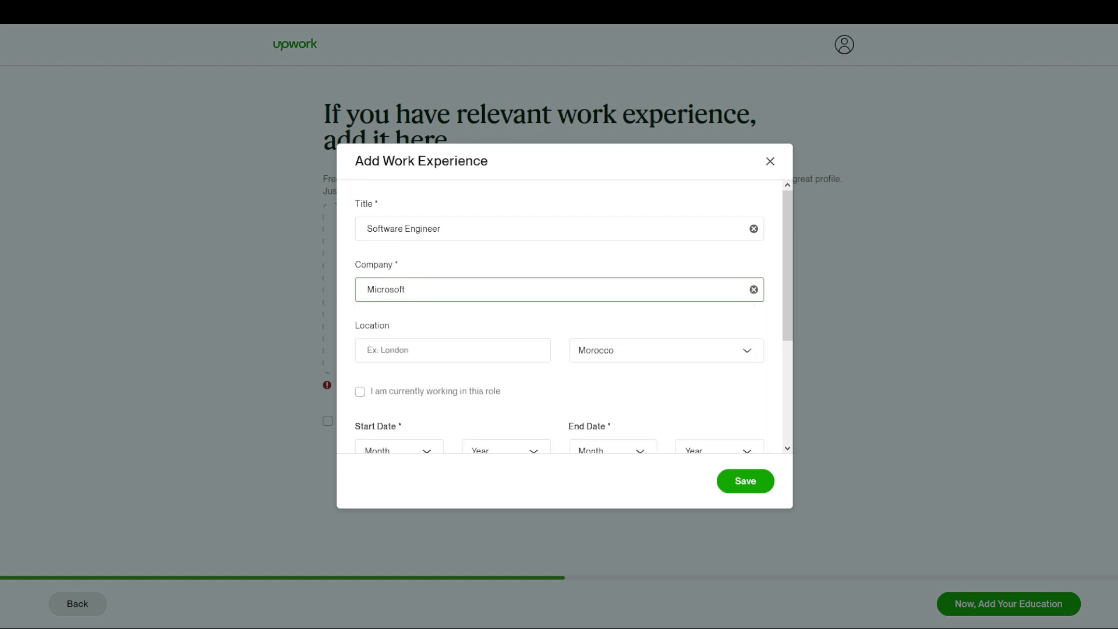
Step: Give the role London, UK, April 2020–March 2021 dates, and mark no education
type("U")
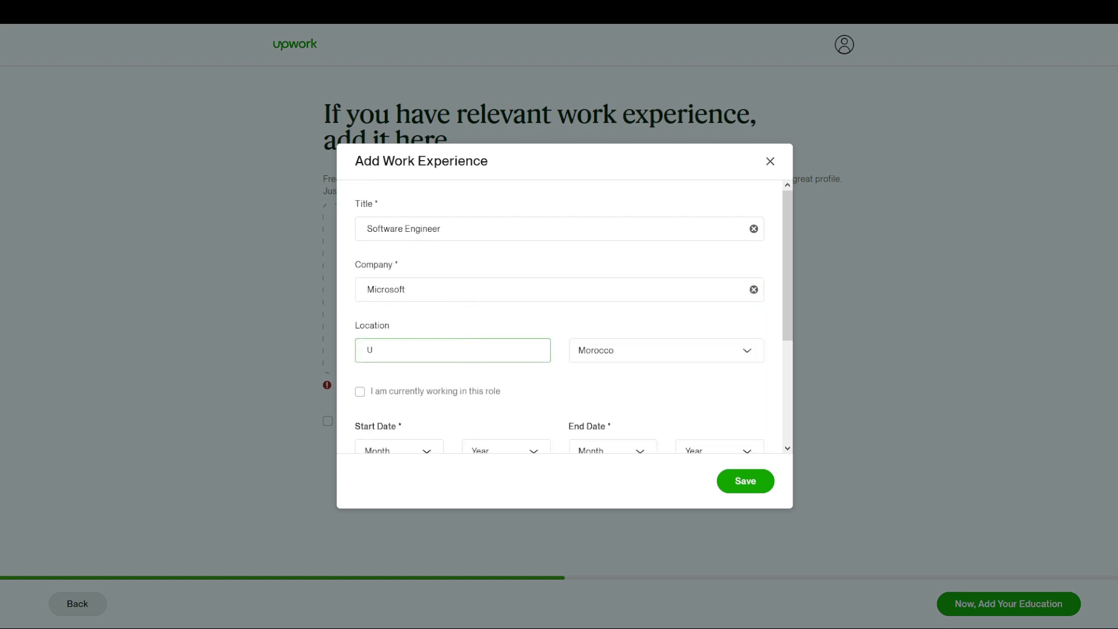
type("Lond")
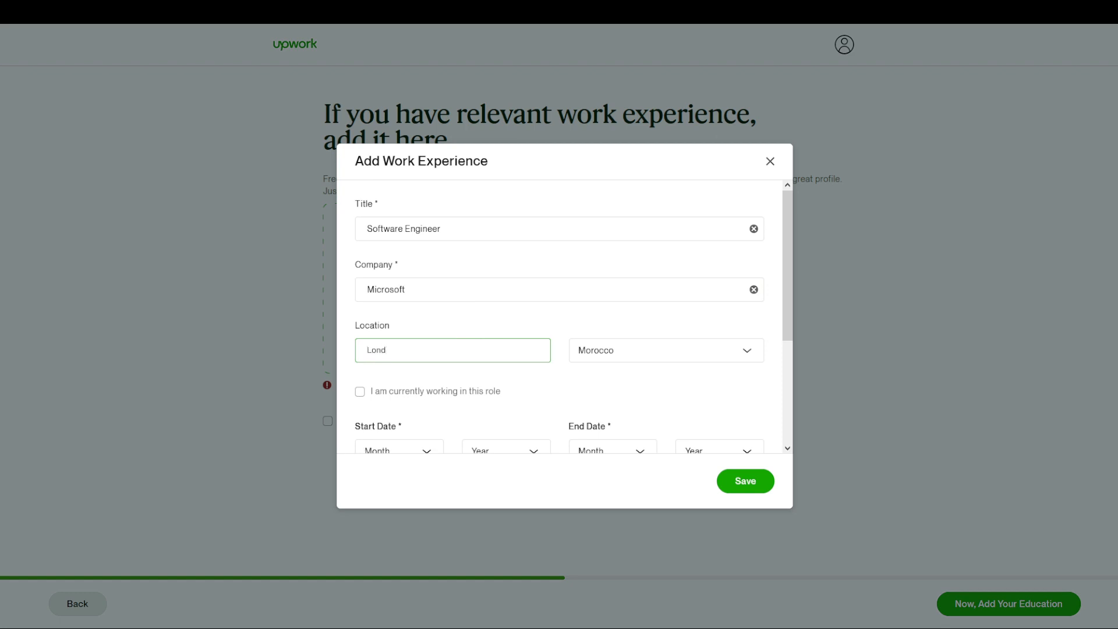
type("on")
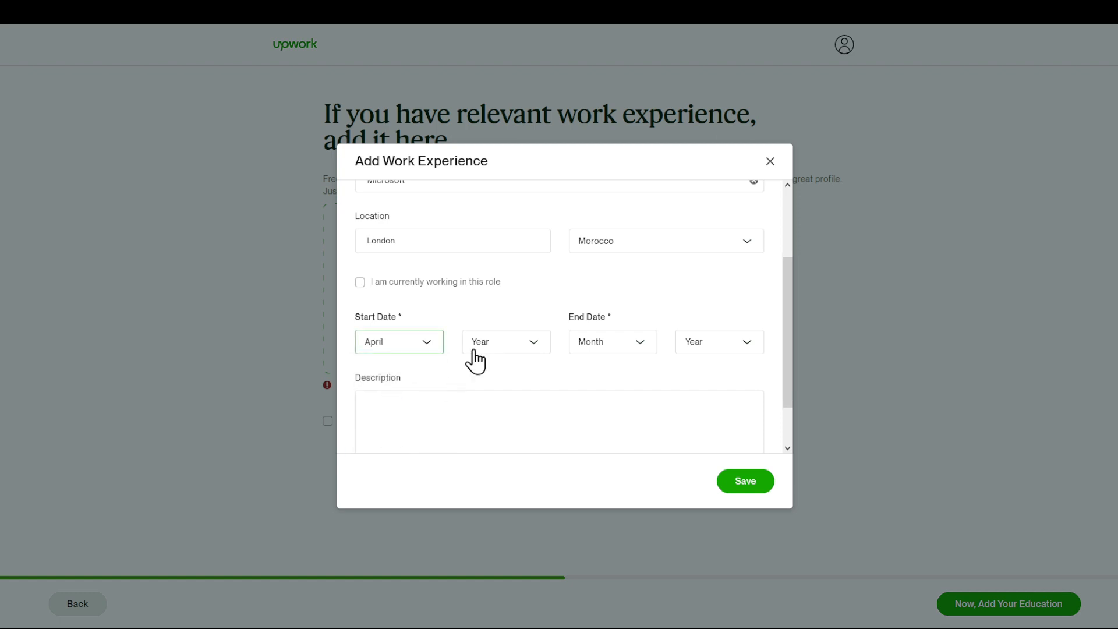
left_click(744, 480)
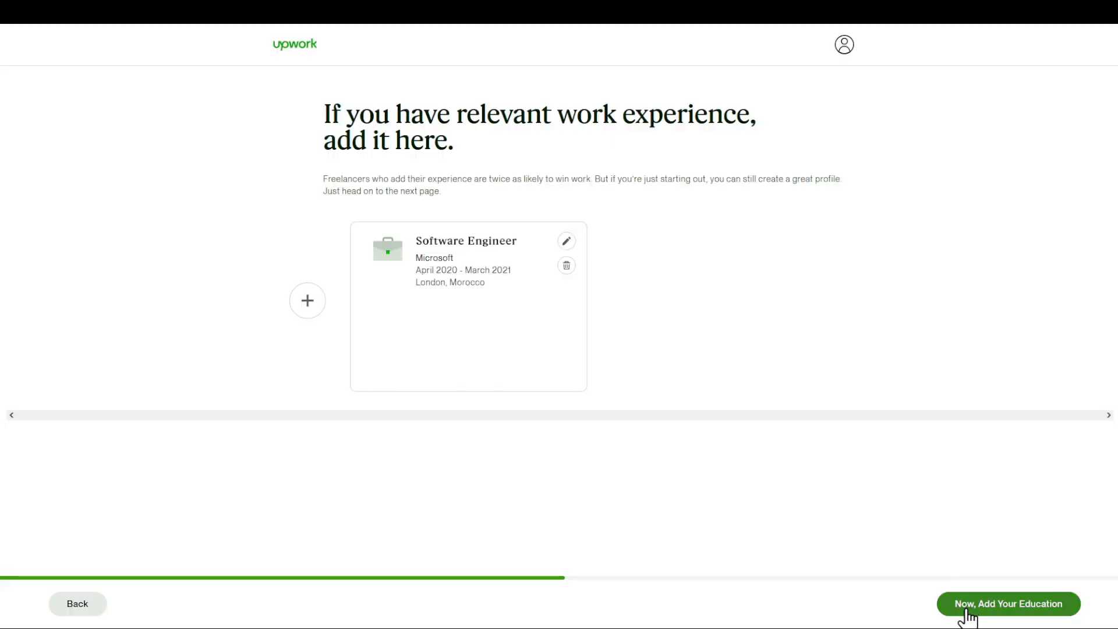
left_click(1007, 603)
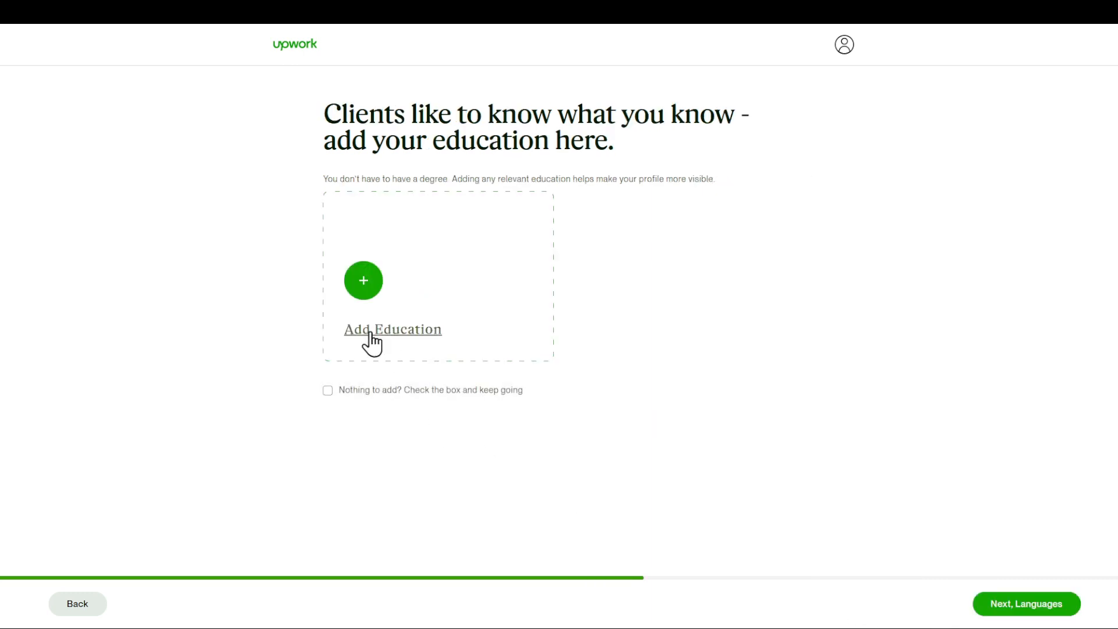
left_click(327, 390)
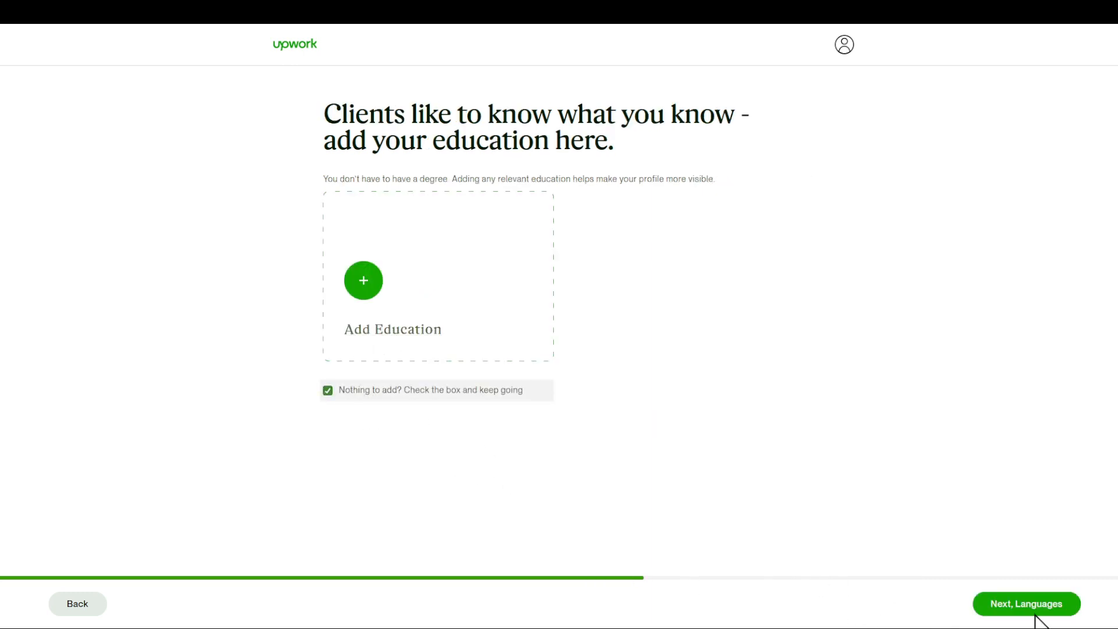
Step: Set English proficiency to Fluent and add Afrikaans as a second language
left_click(1025, 603)
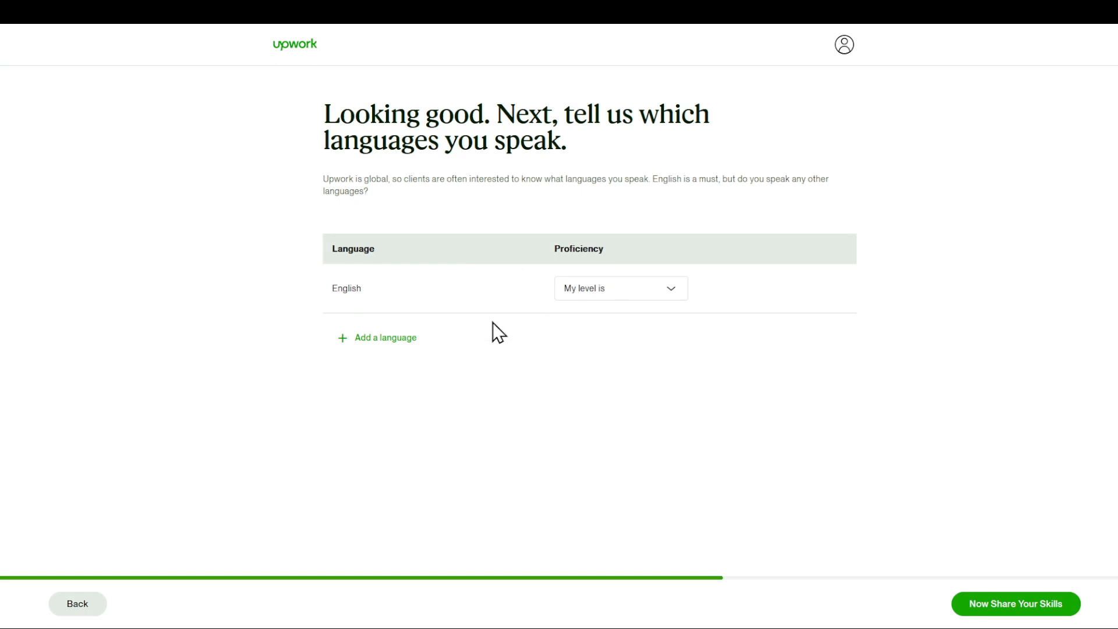
left_click(619, 288)
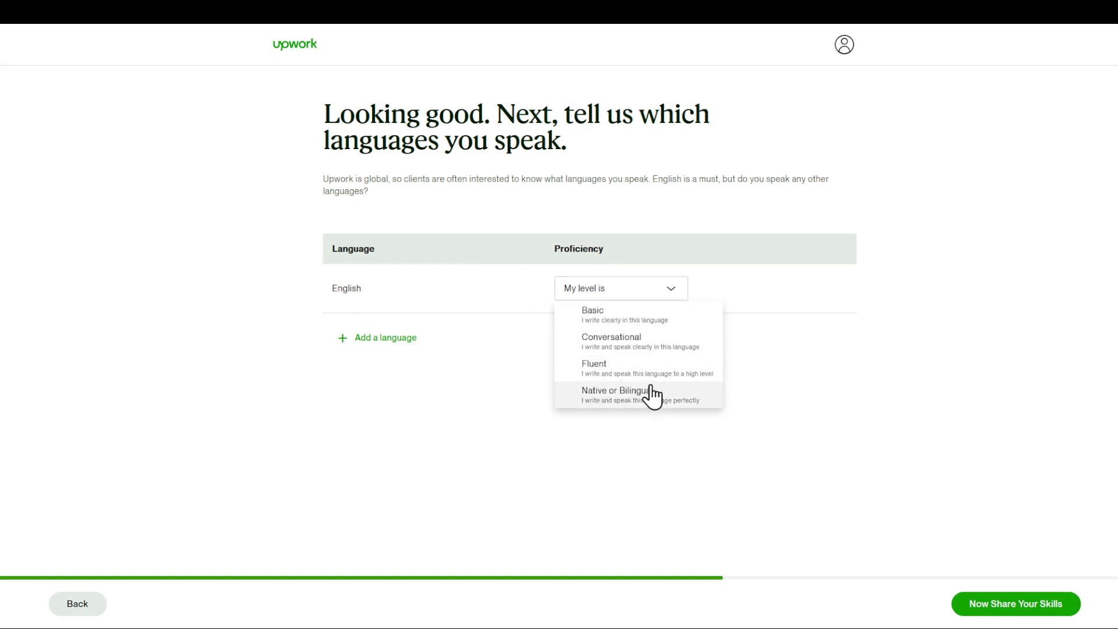
left_click(593, 367)
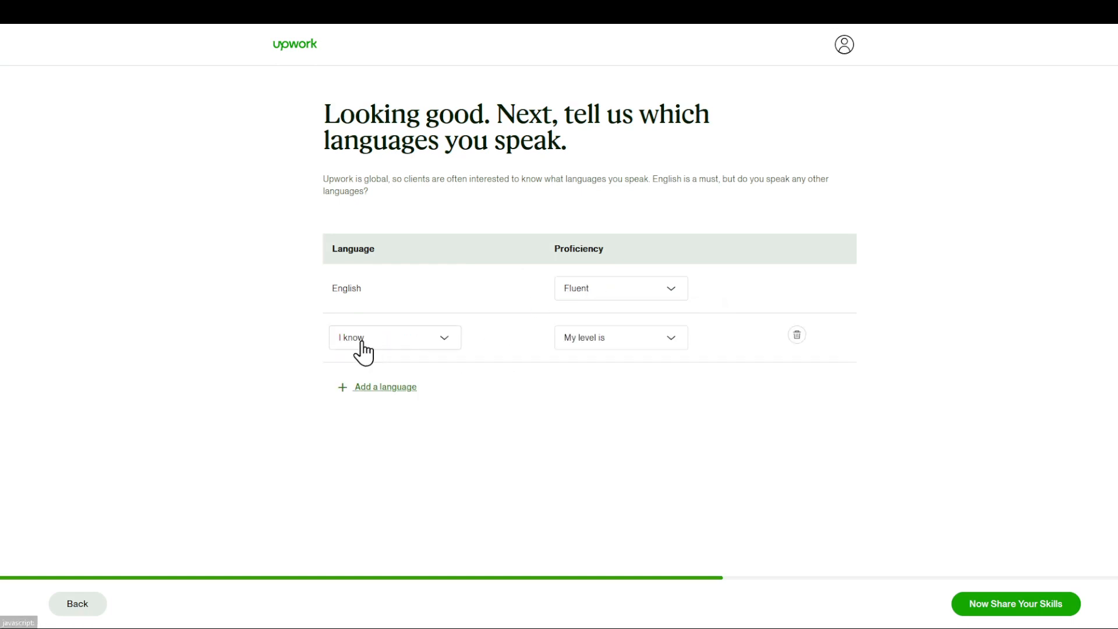
left_click(394, 337)
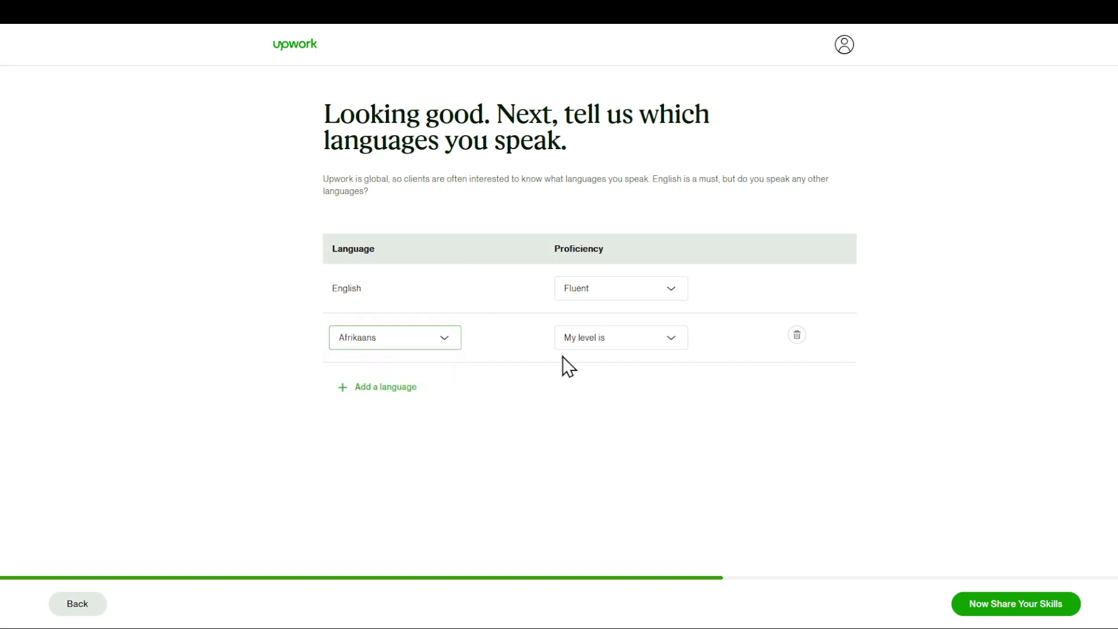
left_click(619, 337)
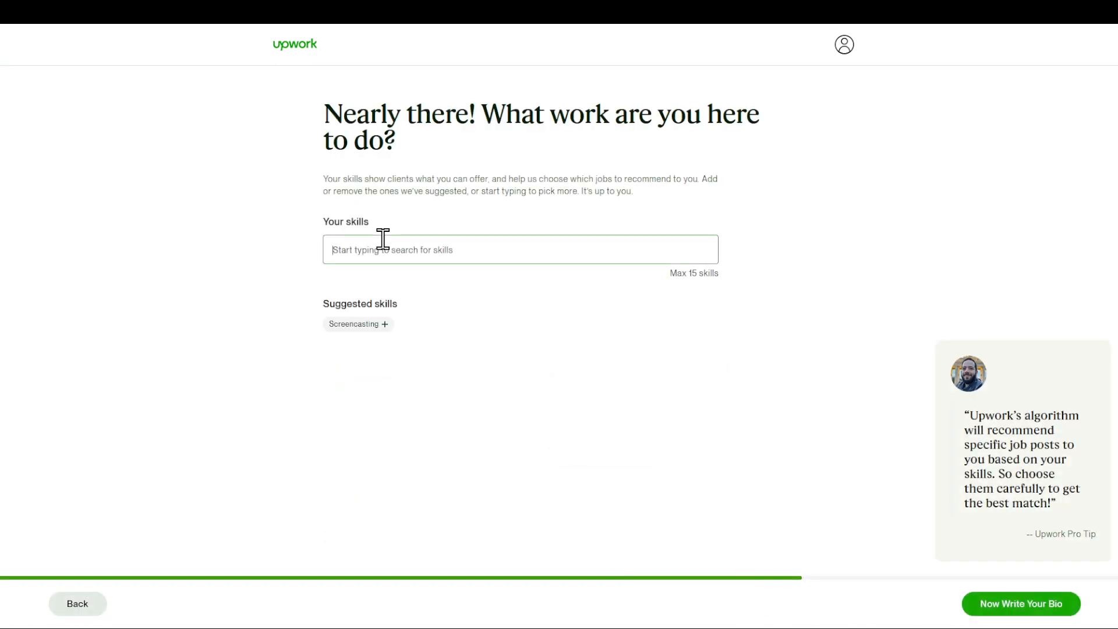
Step: Add Html and Screencasting as profile skills
type("Html")
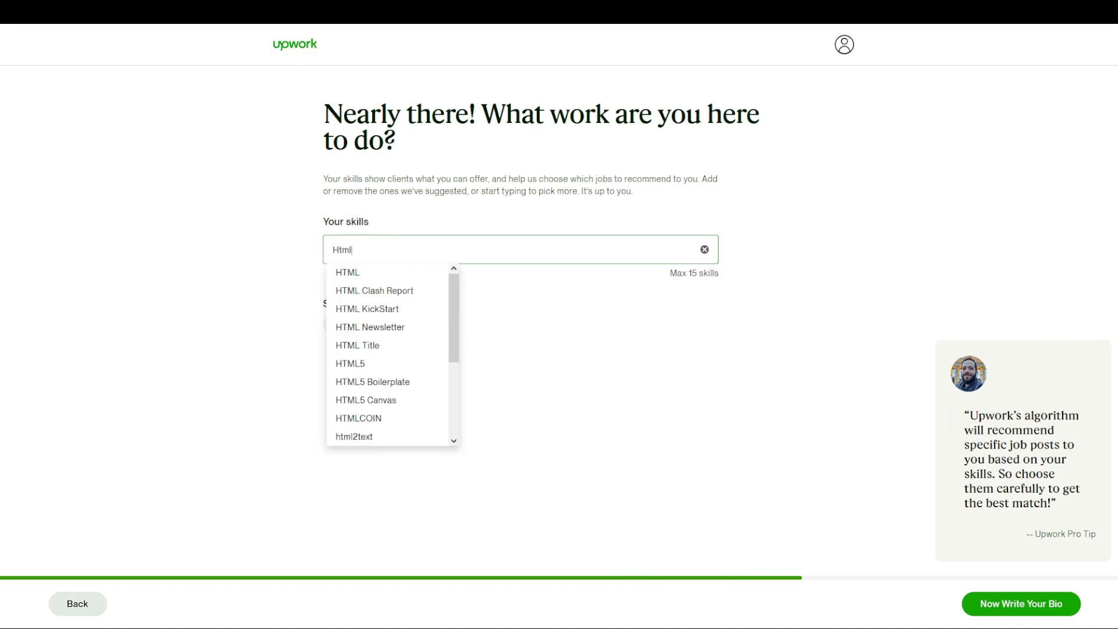
left_click(346, 273)
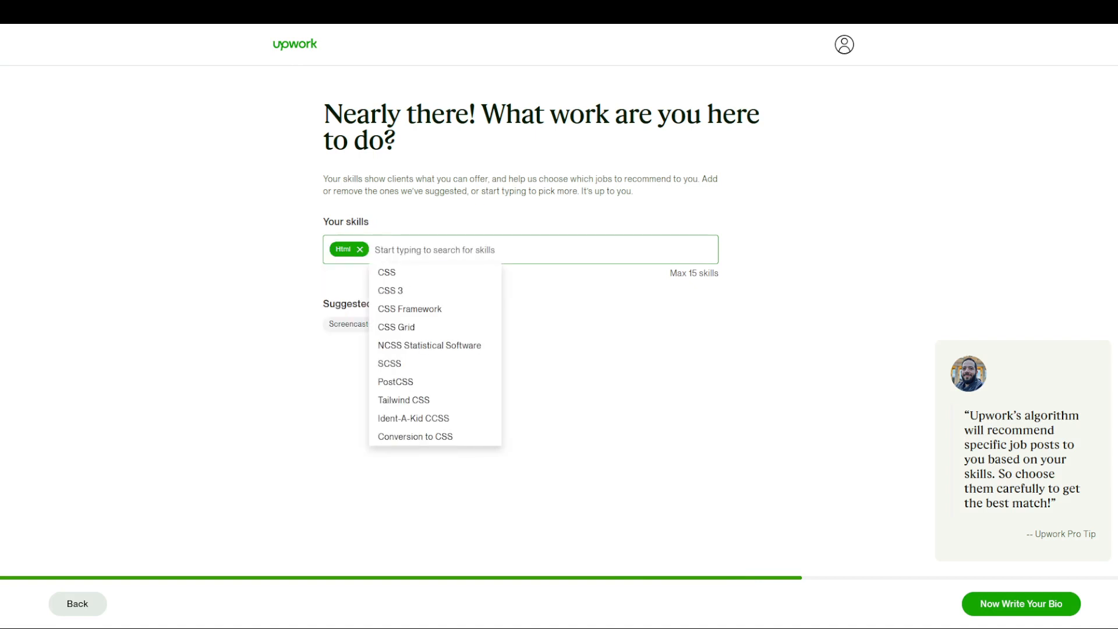
mouse_move(888, 426)
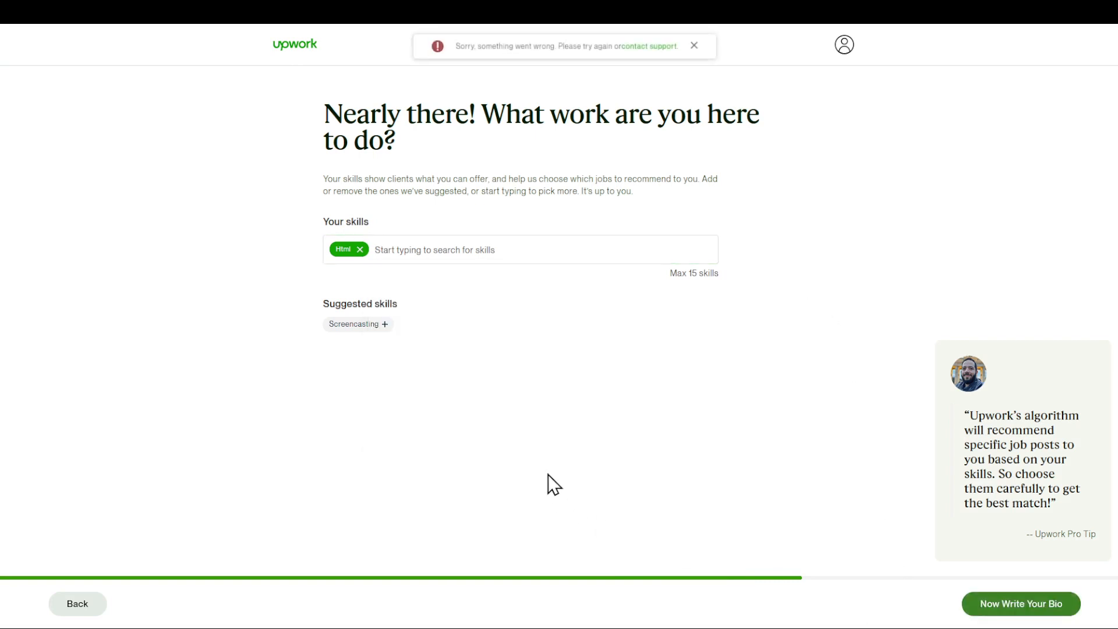
mouse_move(582, 340)
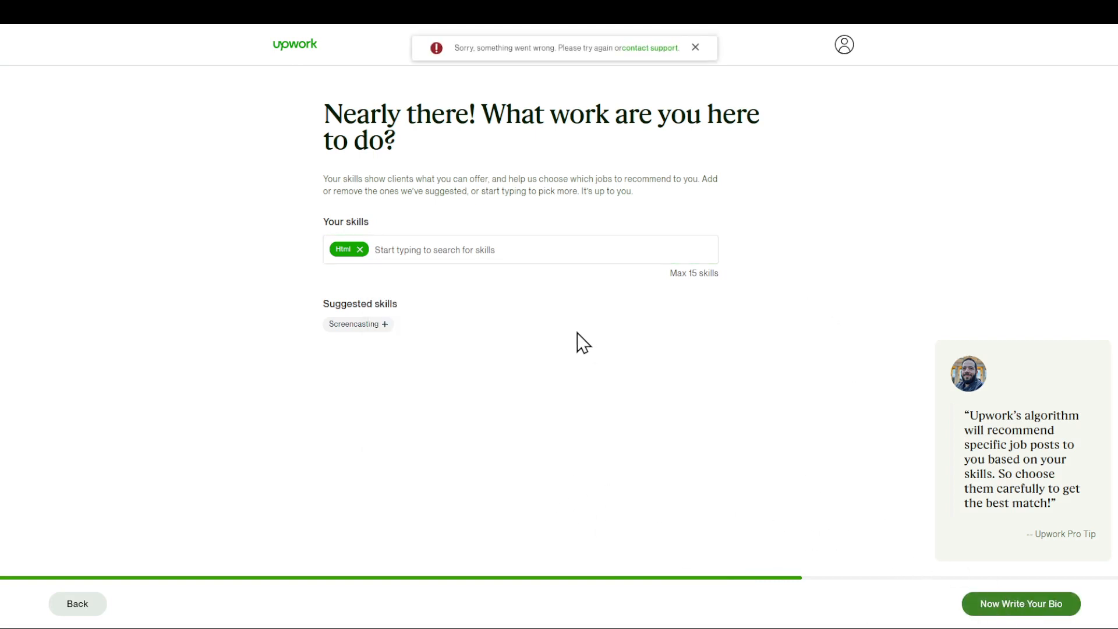
left_click(358, 324)
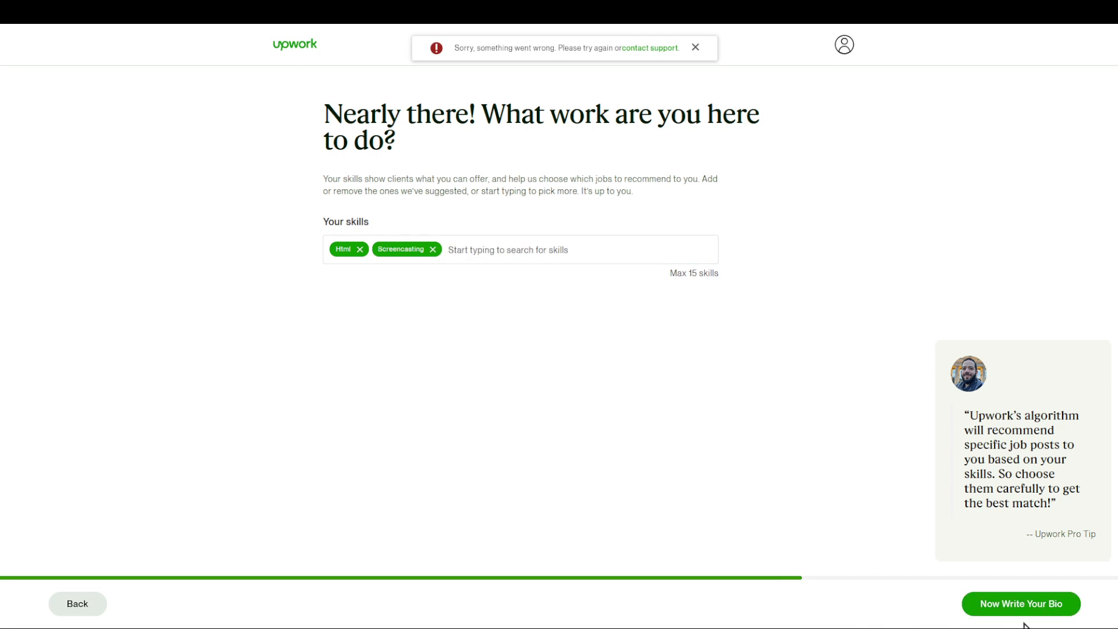
mouse_move(797, 612)
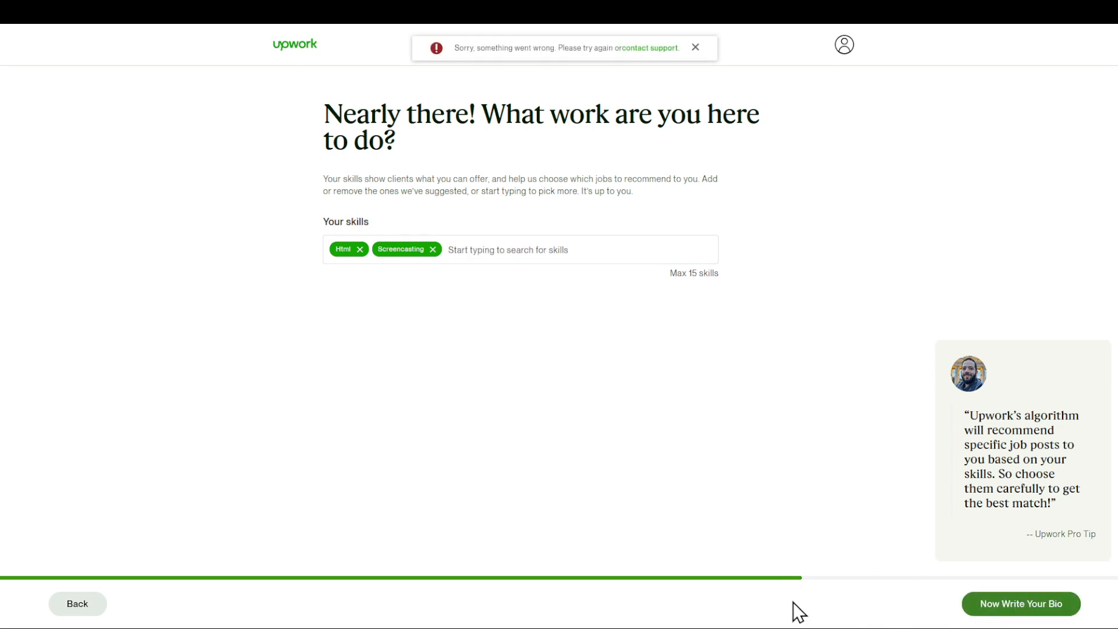
left_click(1019, 603)
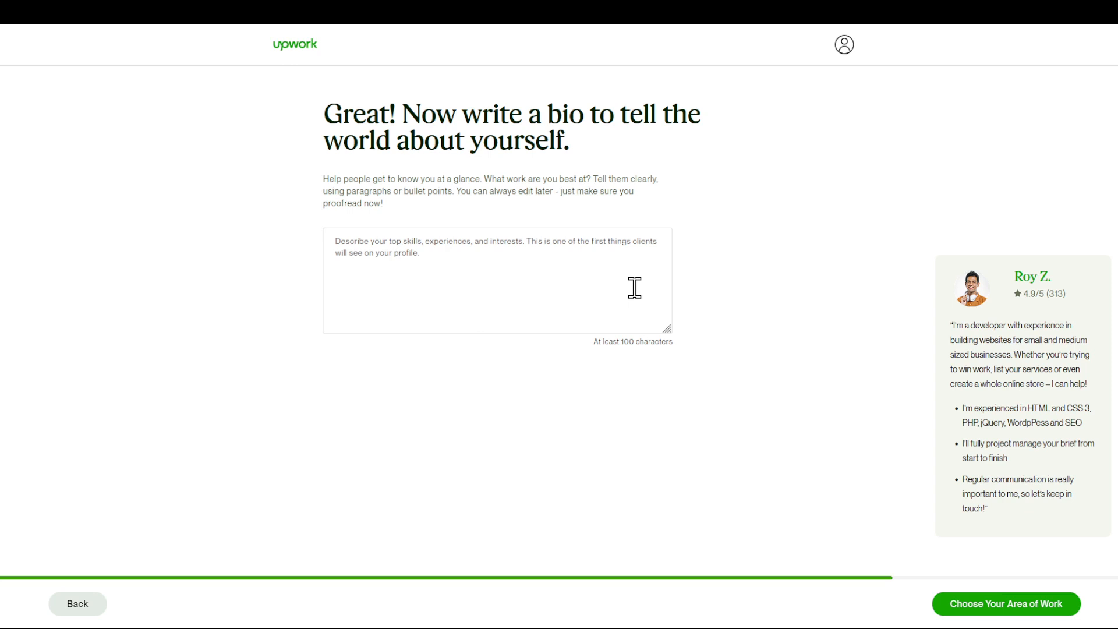
mouse_move(749, 332)
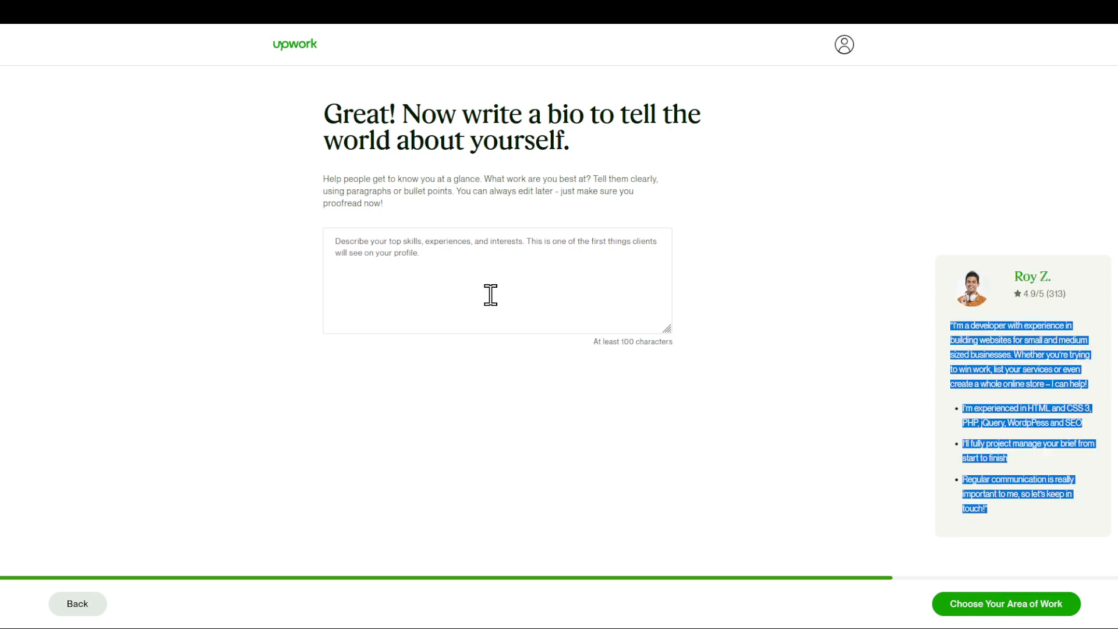
Step: Leave the bio step for the page asking which main services you offer
left_click(1005, 603)
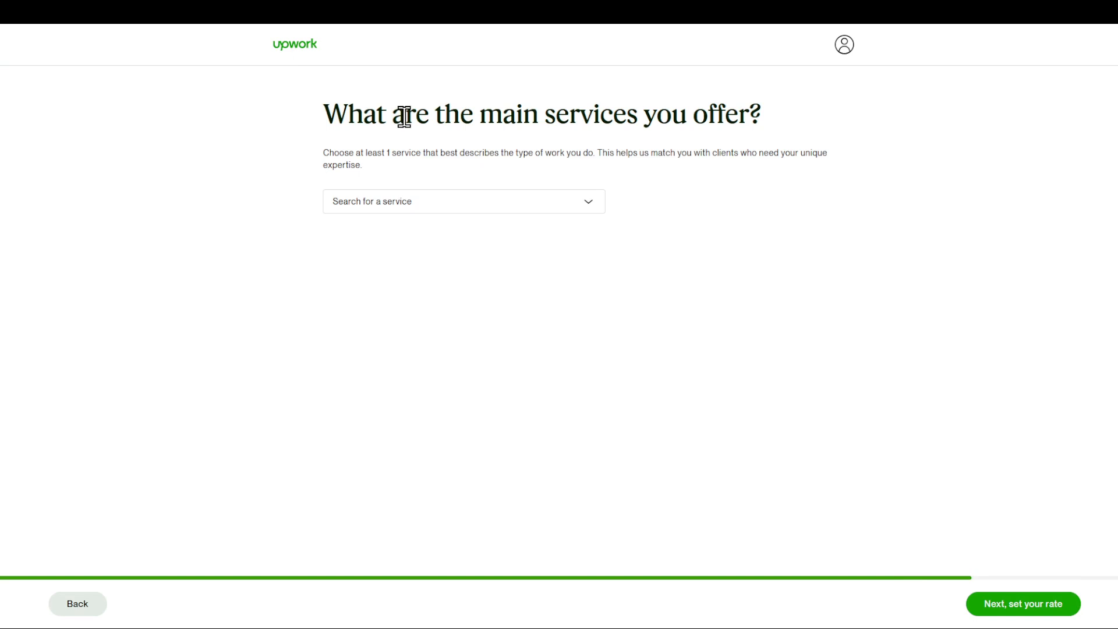
mouse_move(420, 211)
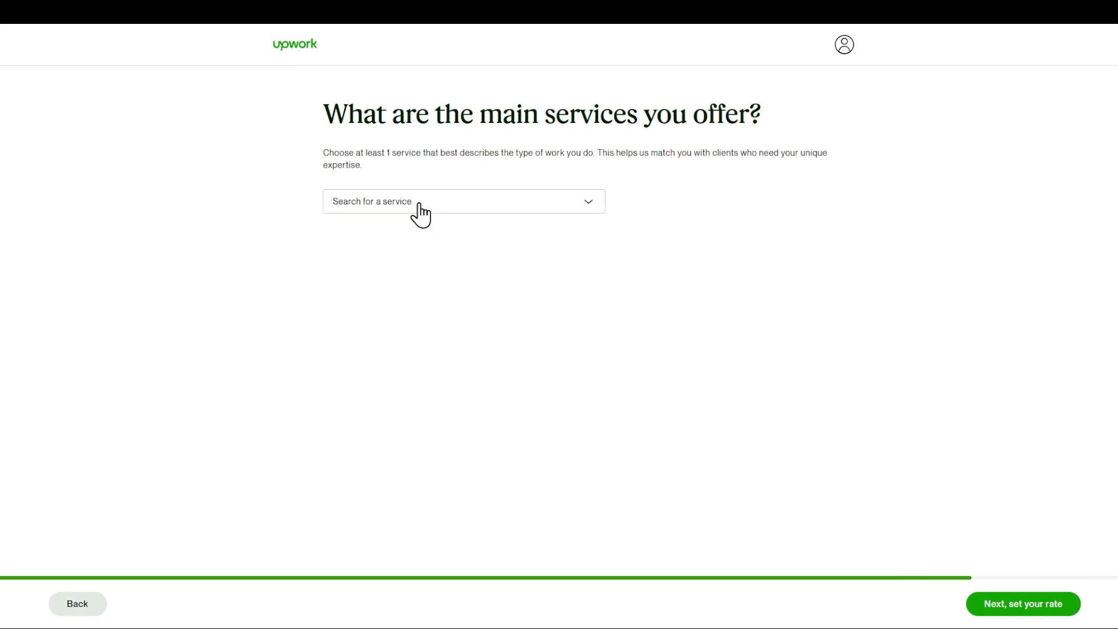
Step: Choose 3D Modeling & CAD under Engineering & Architecture as the main service and continue
left_click(463, 201)
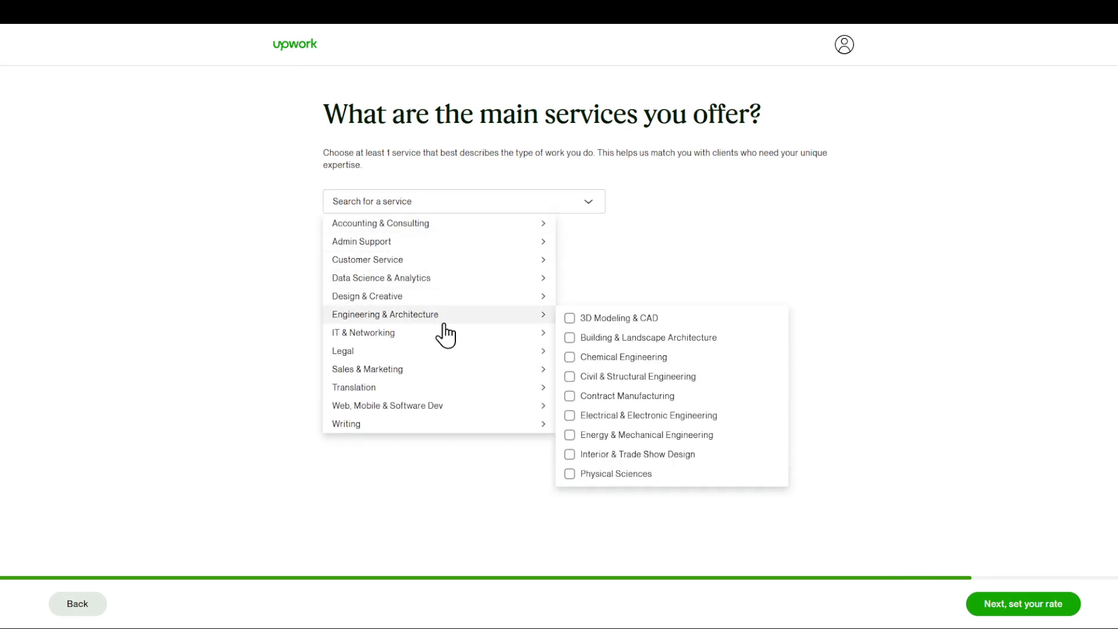
left_click(617, 318)
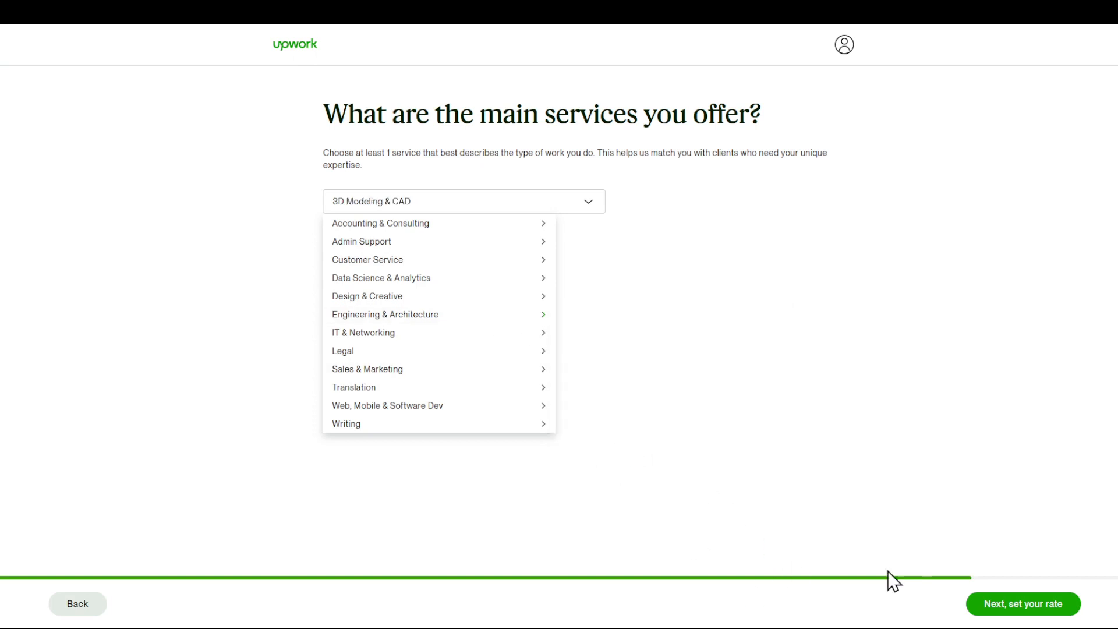
left_click(1022, 603)
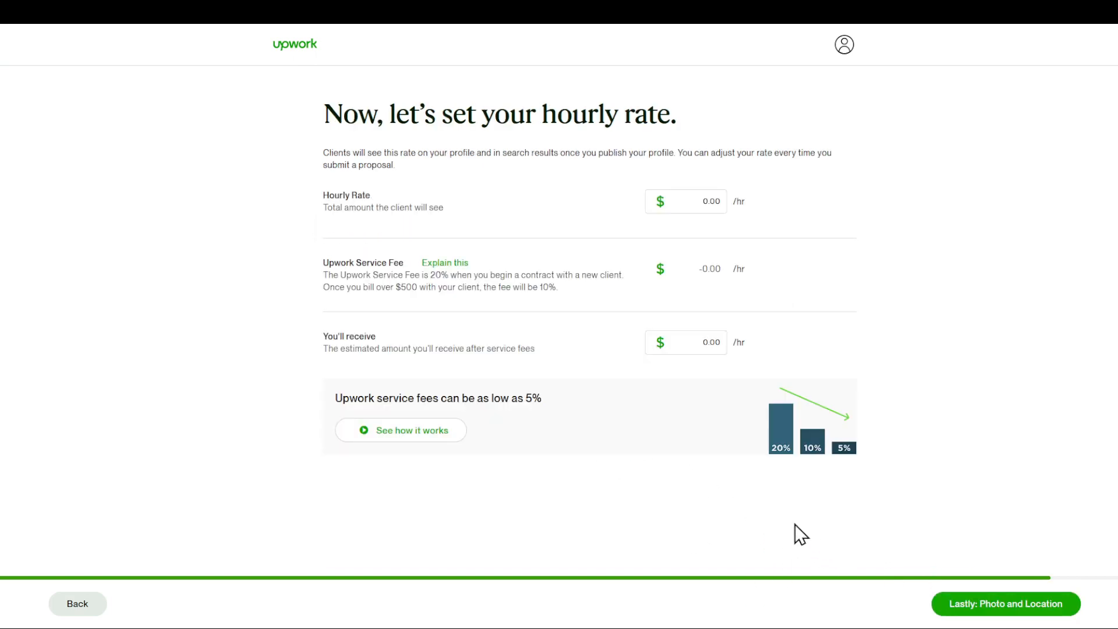
mouse_move(793, 533)
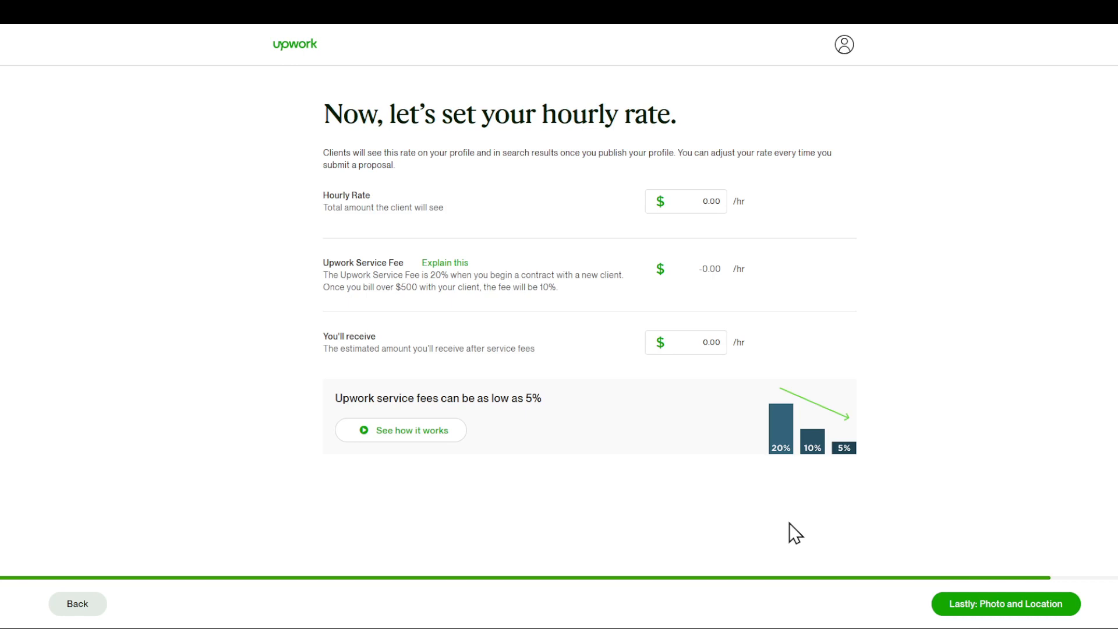
mouse_move(774, 523)
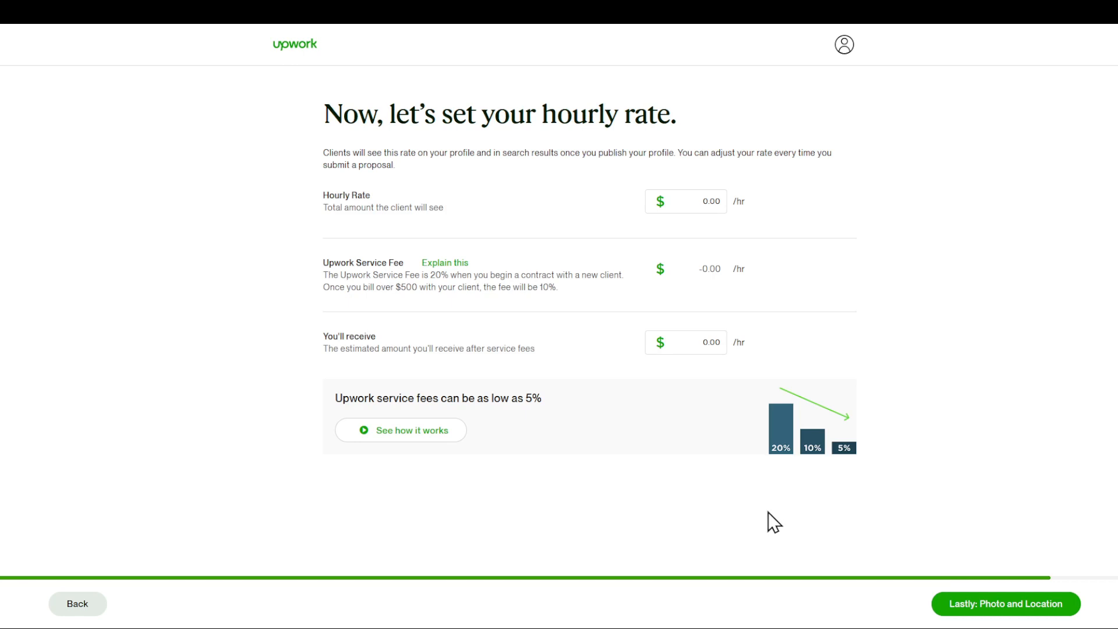
Step: Enter a $15.00 hourly rate (netting $12.00) and proceed to photo and location
type("15")
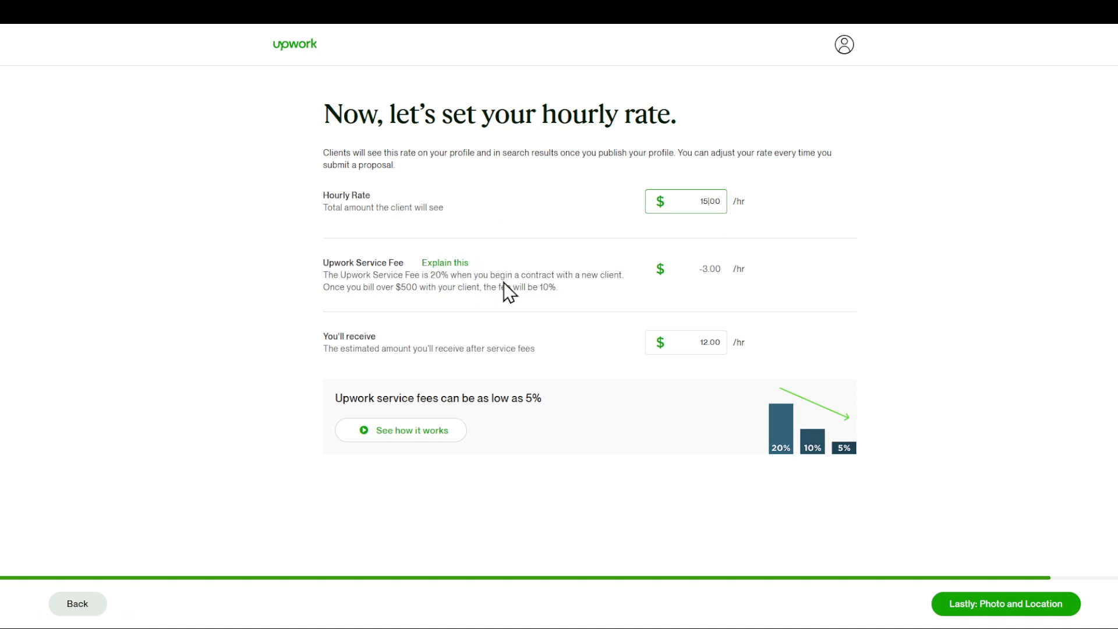
mouse_move(564, 308)
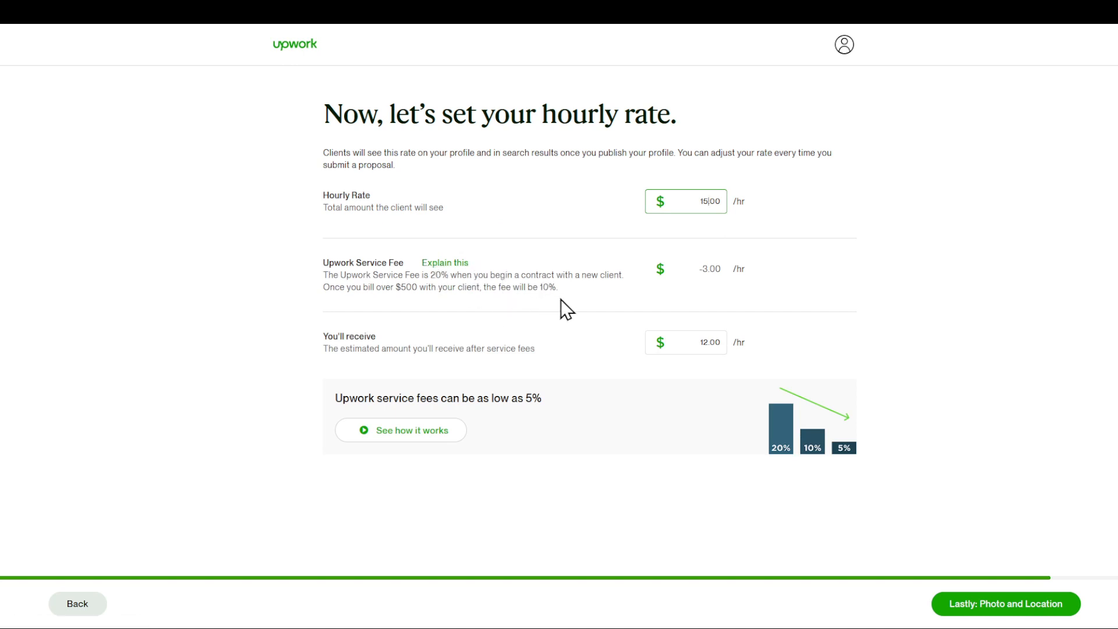
mouse_move(558, 317)
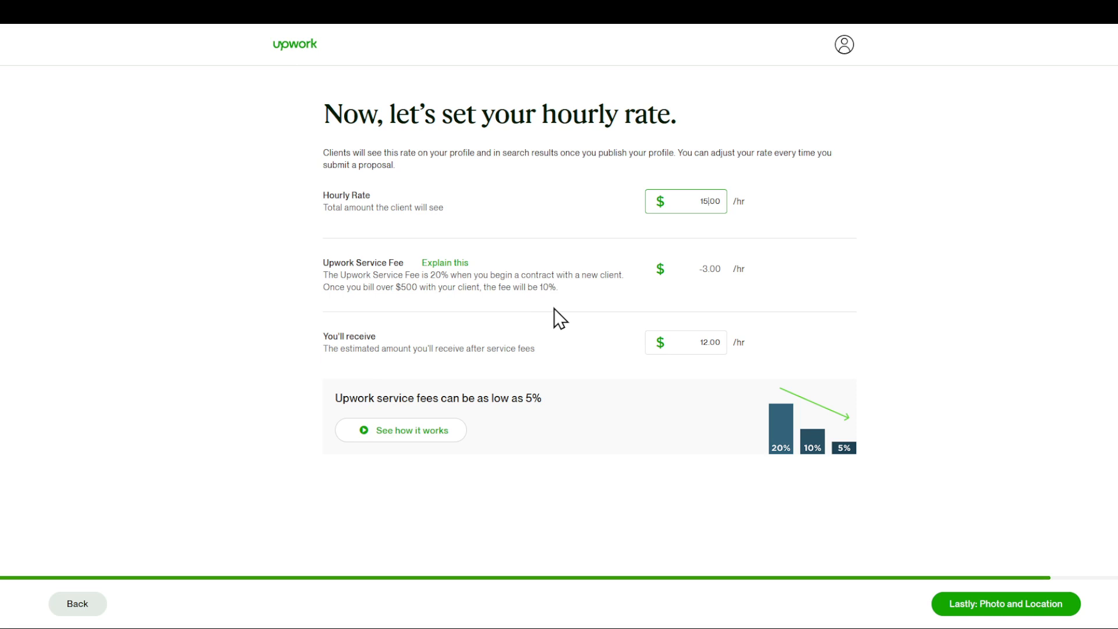
mouse_move(586, 493)
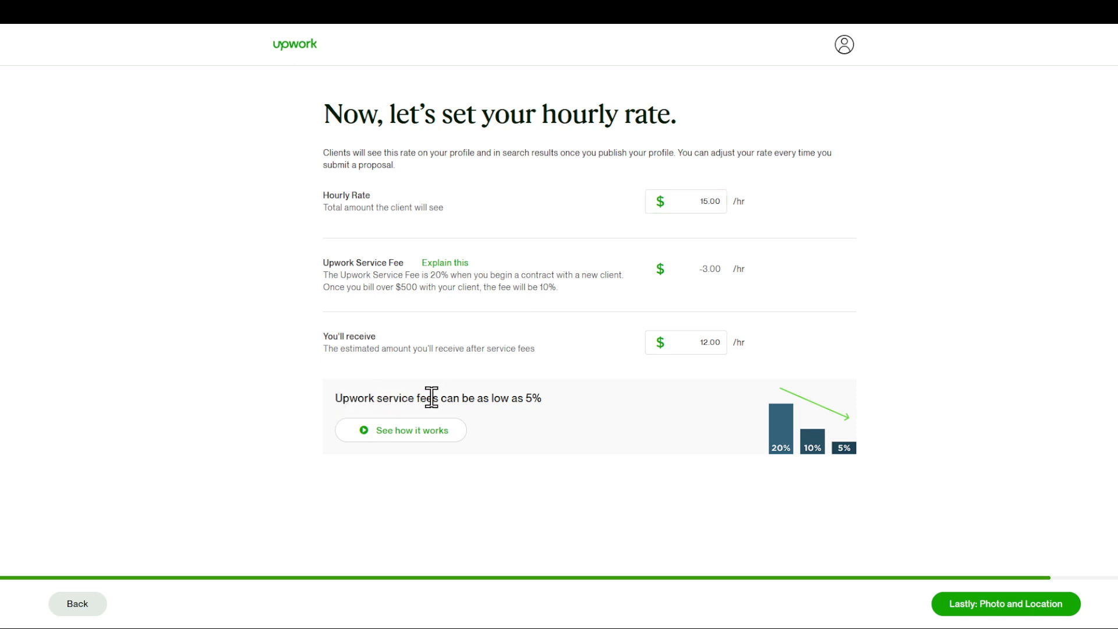
mouse_move(633, 492)
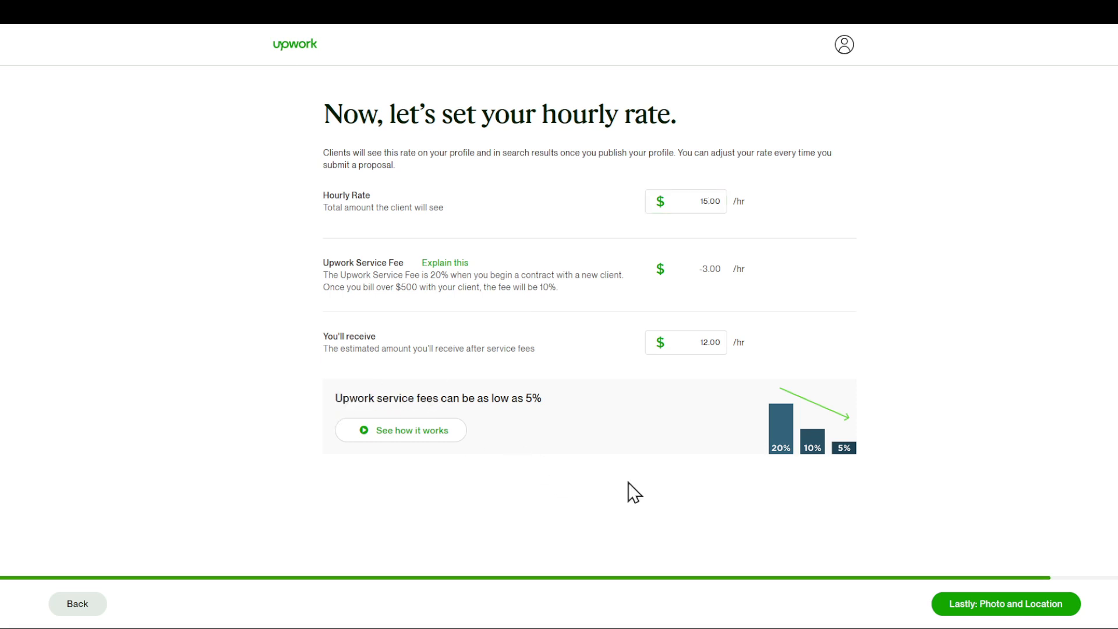
left_click(1003, 603)
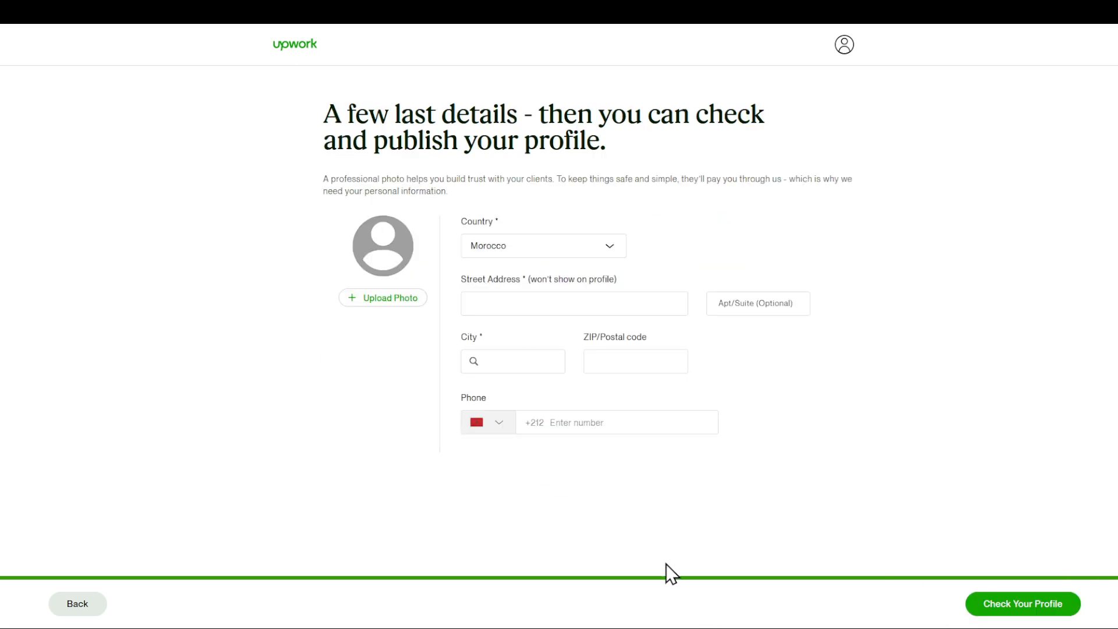
mouse_move(374, 313)
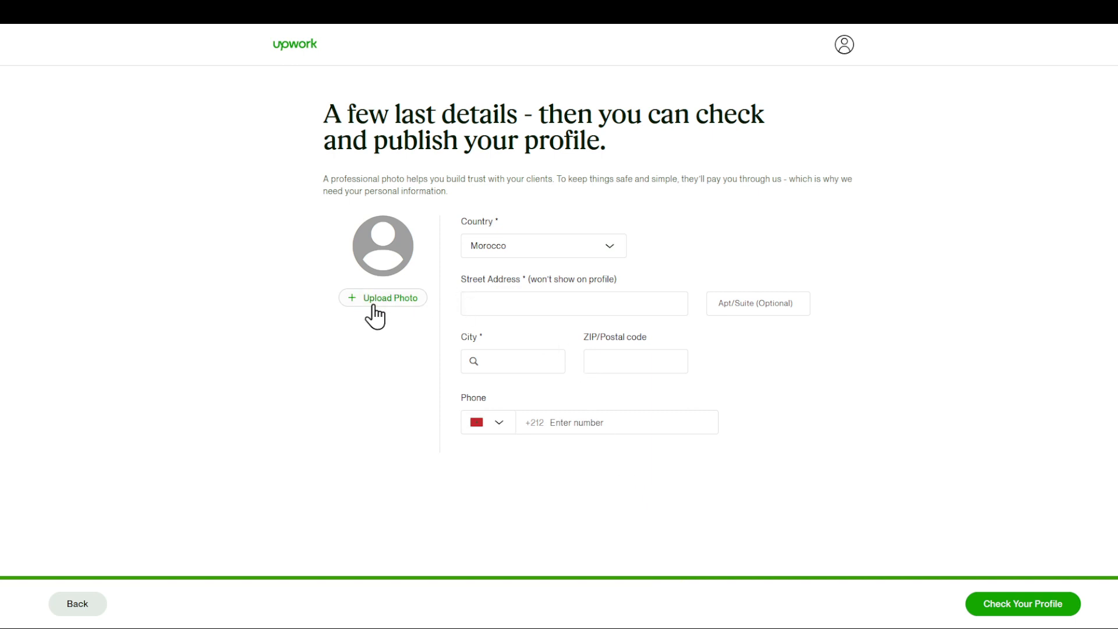
mouse_move(388, 330)
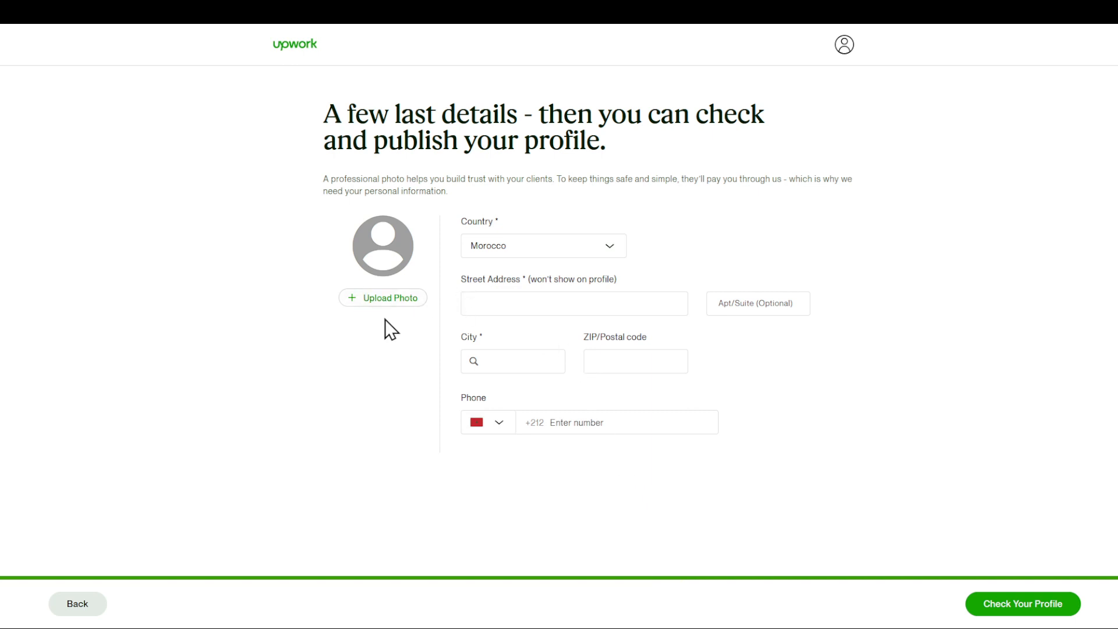